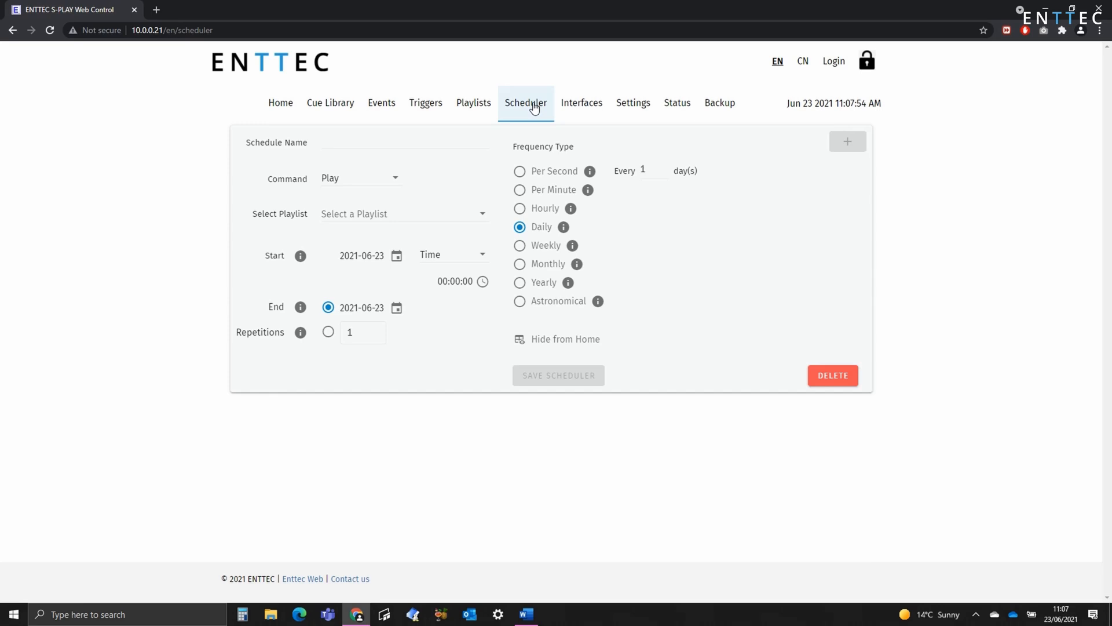
Open device settings to check the clock, location, sunrise 04:52 and sunset 21:18
{"action": "left_click", "coordinate": [632, 102]}
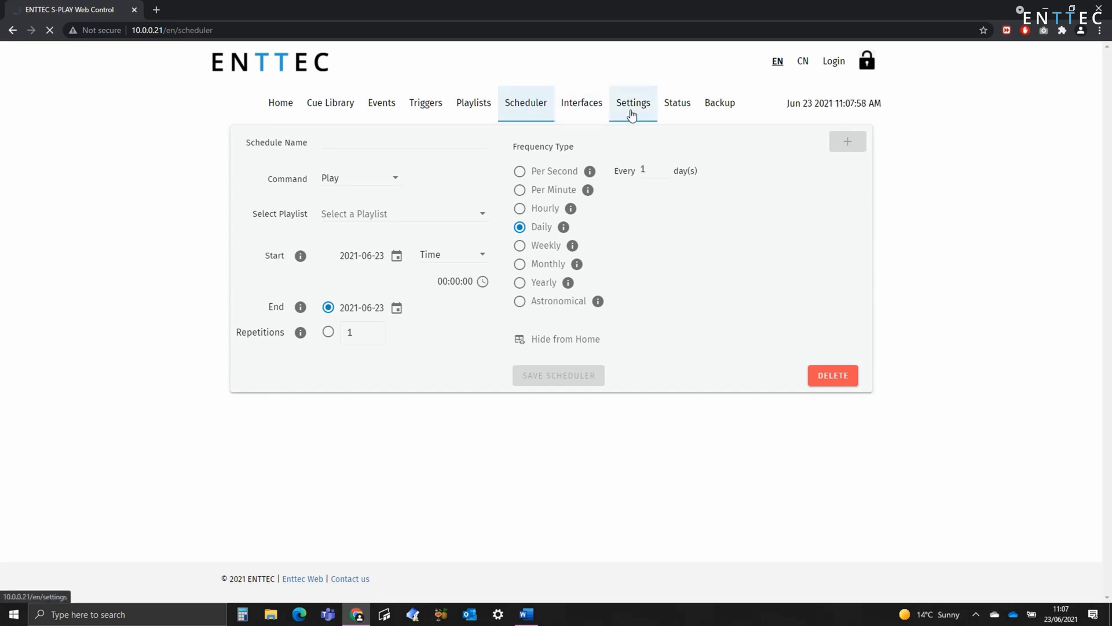
{"action": "left_click", "coordinate": [632, 102]}
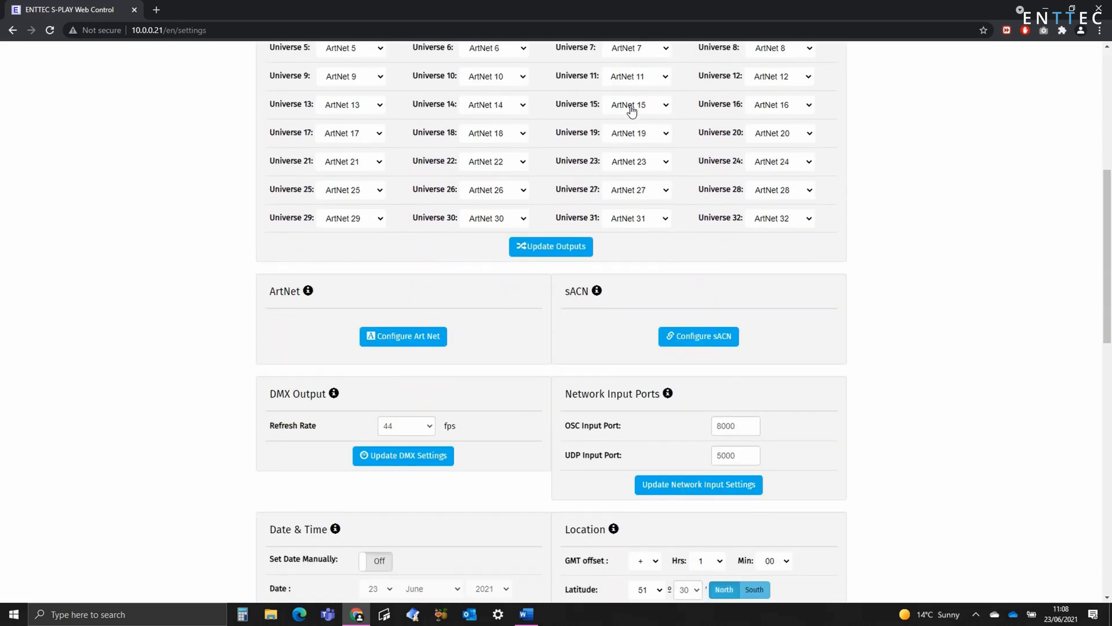
{"action": "scroll", "scroll_direction": "down", "scroll_amount": 3}
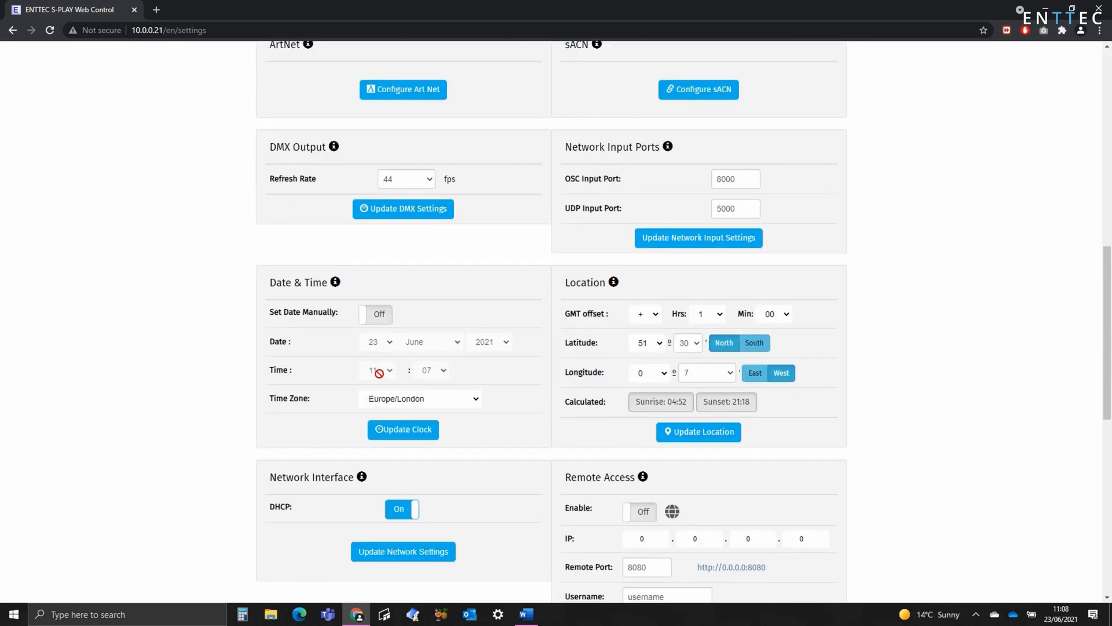
{"action": "mouse_move", "coordinate": [328, 360]}
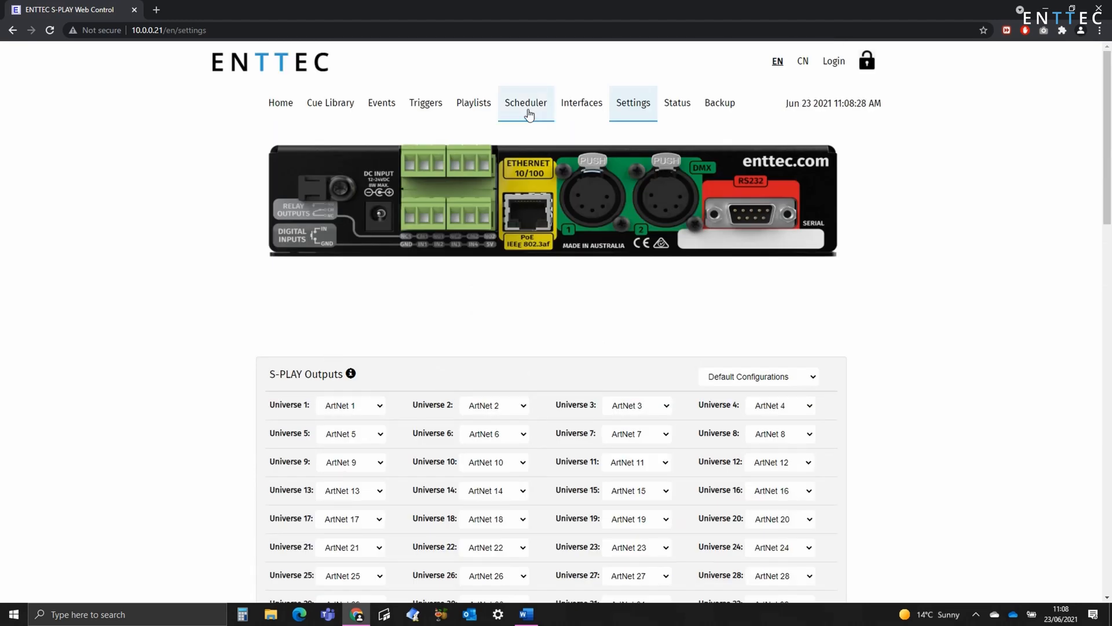
Return to the Scheduler page with its empty daily Play schedule form
{"action": "left_click", "coordinate": [524, 103]}
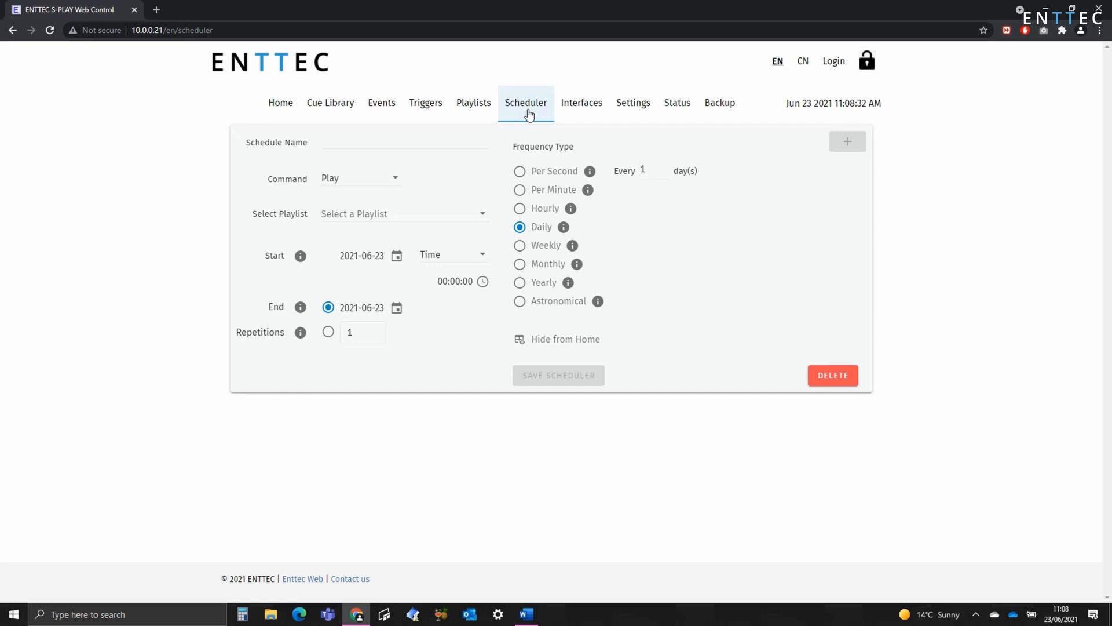
{"action": "mouse_move", "coordinate": [500, 142]}
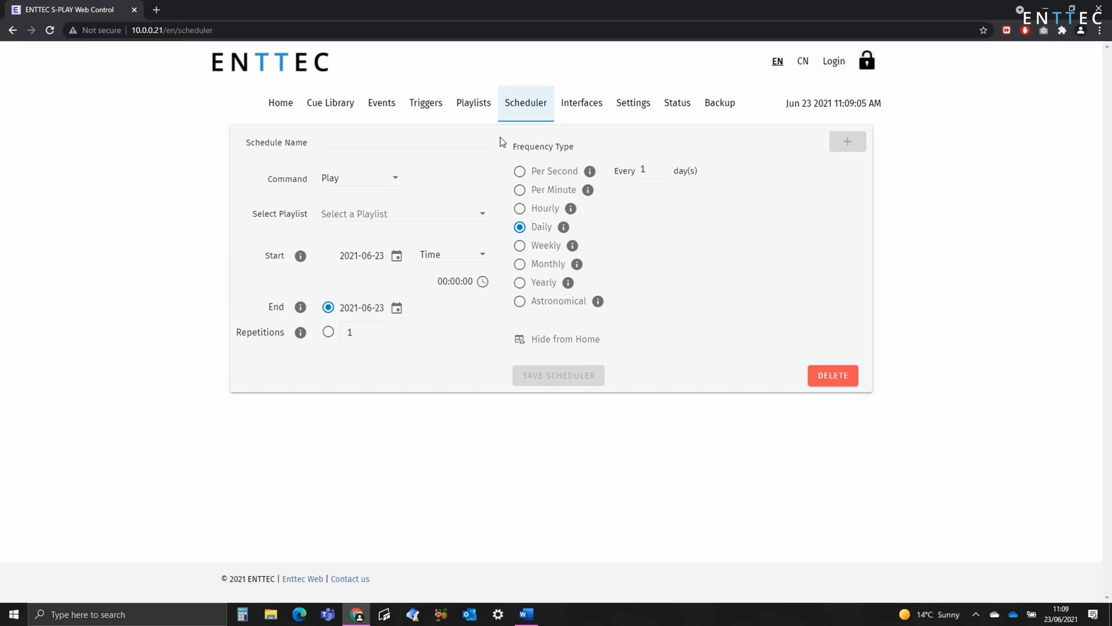
Name the schedule 'lights on', keep Command as Play, and list the playlists
{"action": "left_click", "coordinate": [404, 142]}
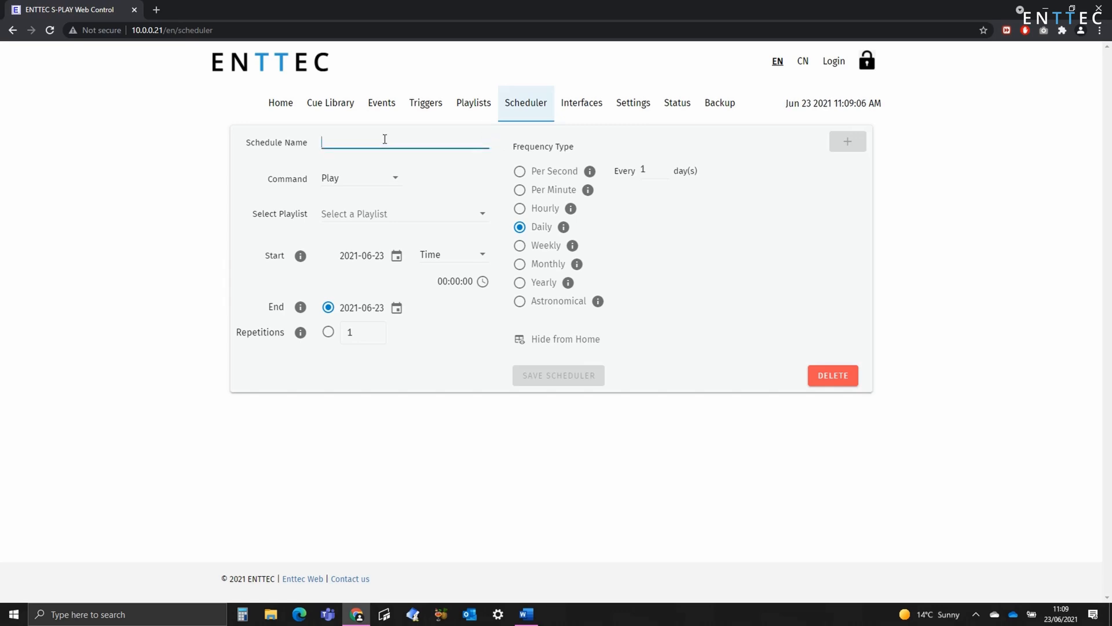
{"action": "type", "text": "lights on"}
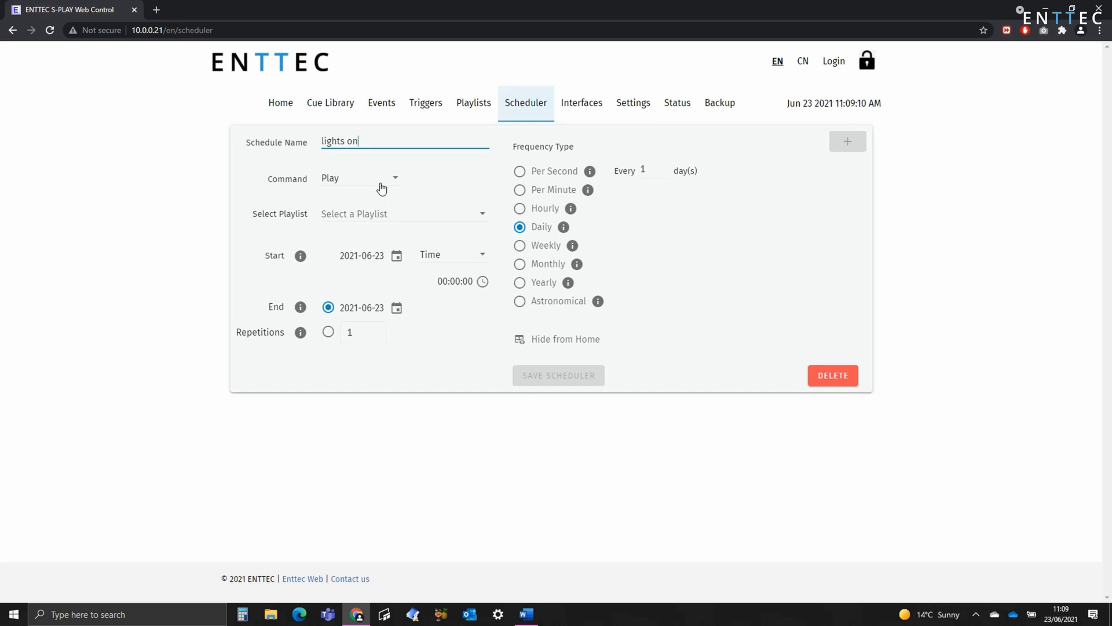
{"action": "left_click", "coordinate": [360, 178]}
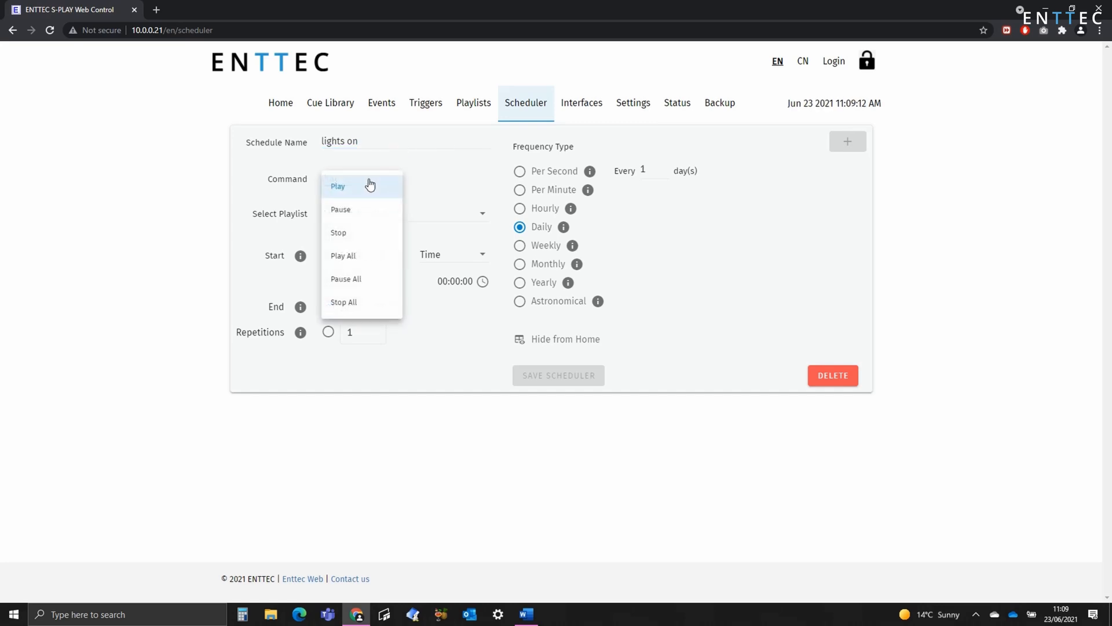
{"action": "mouse_move", "coordinate": [371, 206]}
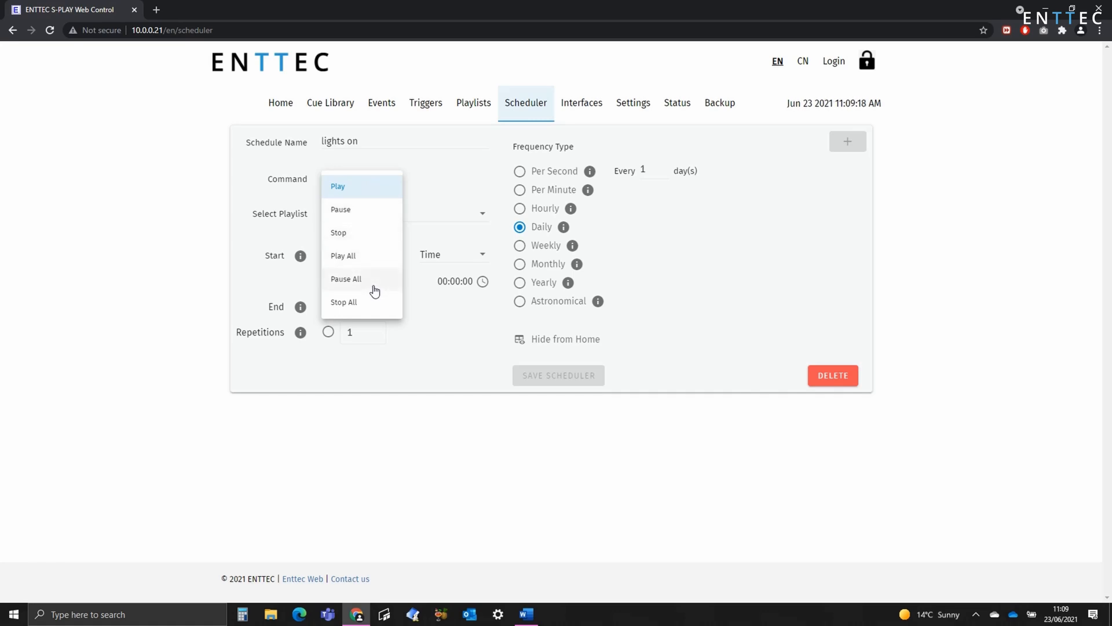
{"action": "left_click", "coordinate": [337, 186]}
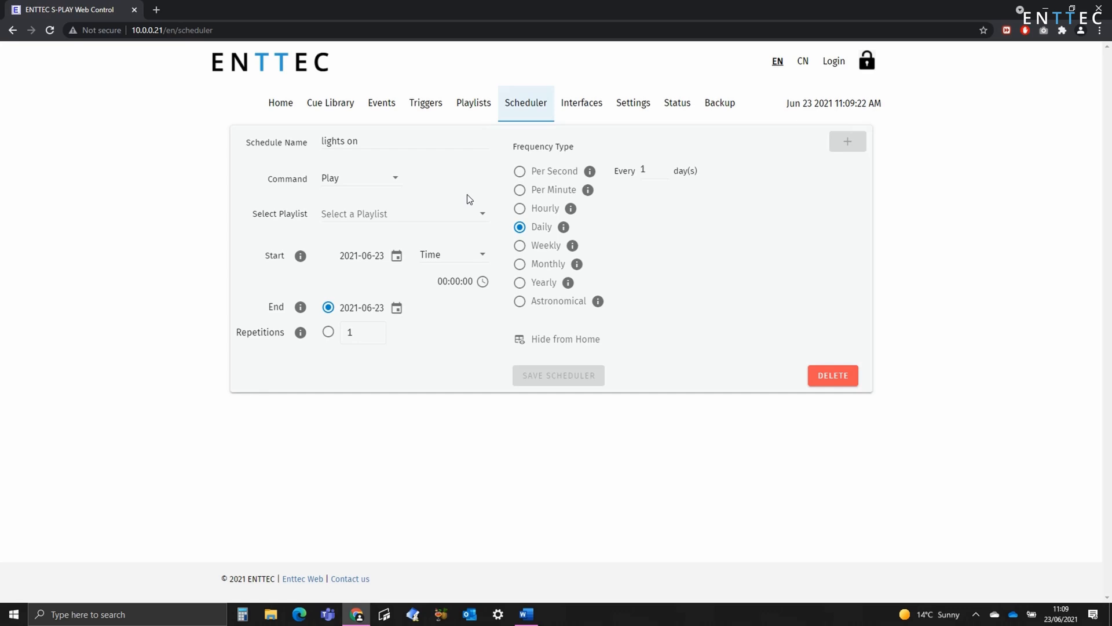
{"action": "left_click", "coordinate": [401, 214]}
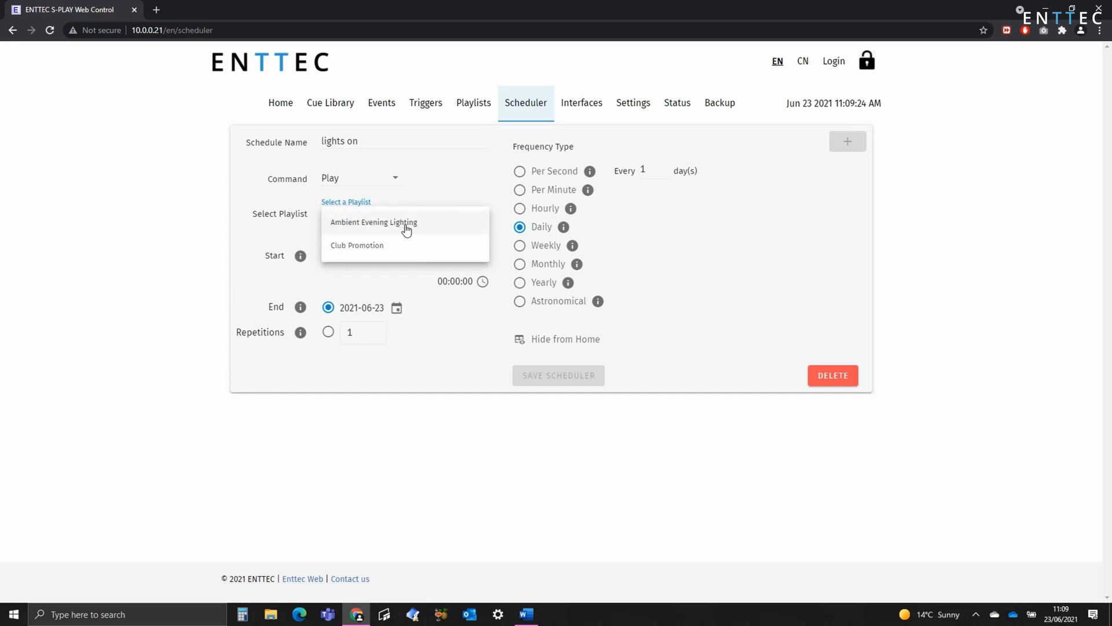
{"action": "mouse_move", "coordinate": [446, 228]}
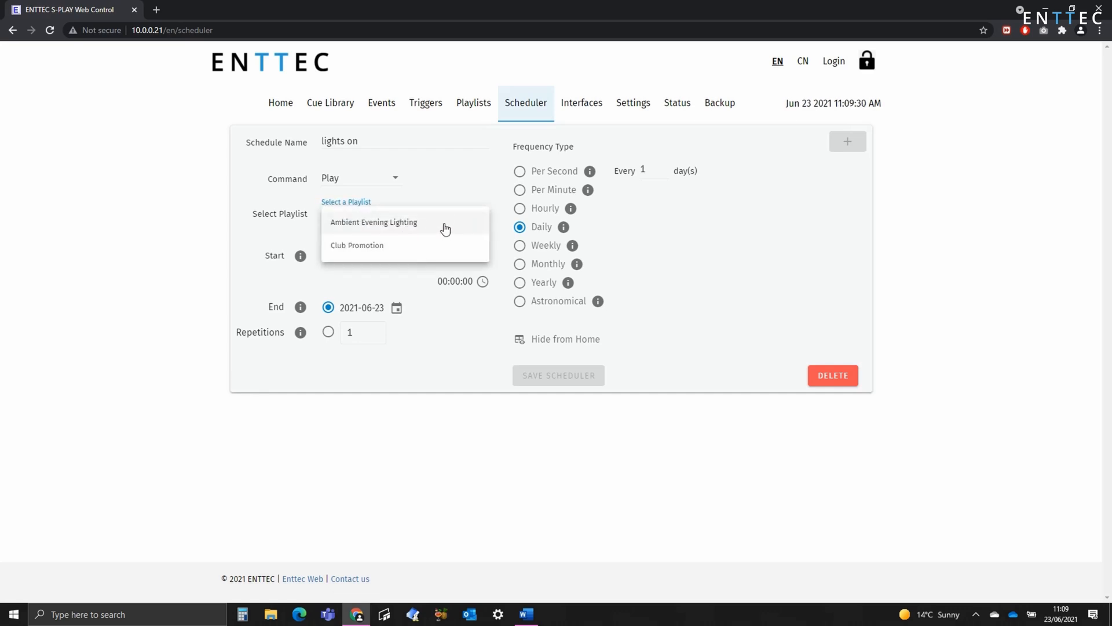
Choose Ambient Evening Lighting, starting at Sunset with a 00:30:00 offset
{"action": "left_click", "coordinate": [373, 222]}
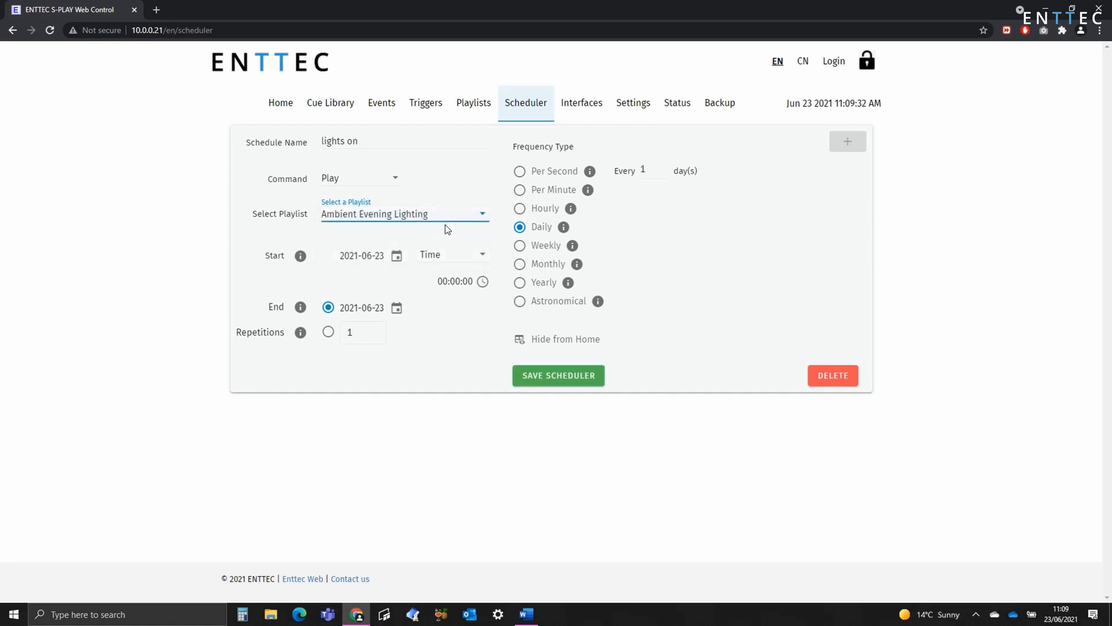
{"action": "left_click", "coordinate": [453, 254]}
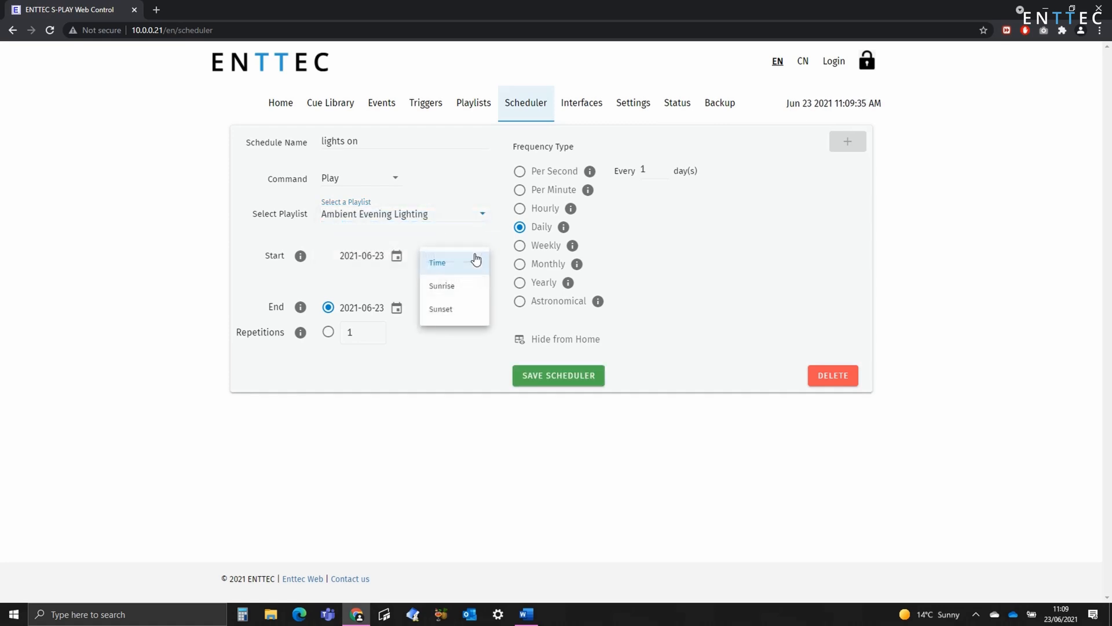
{"action": "mouse_move", "coordinate": [460, 309]}
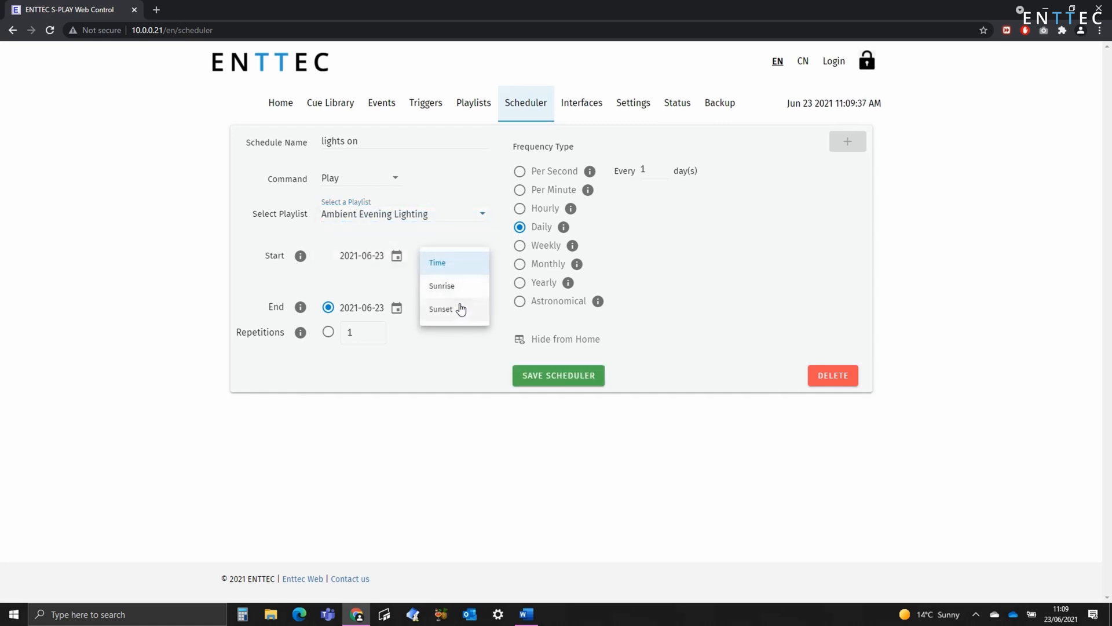
{"action": "left_click", "coordinate": [440, 309]}
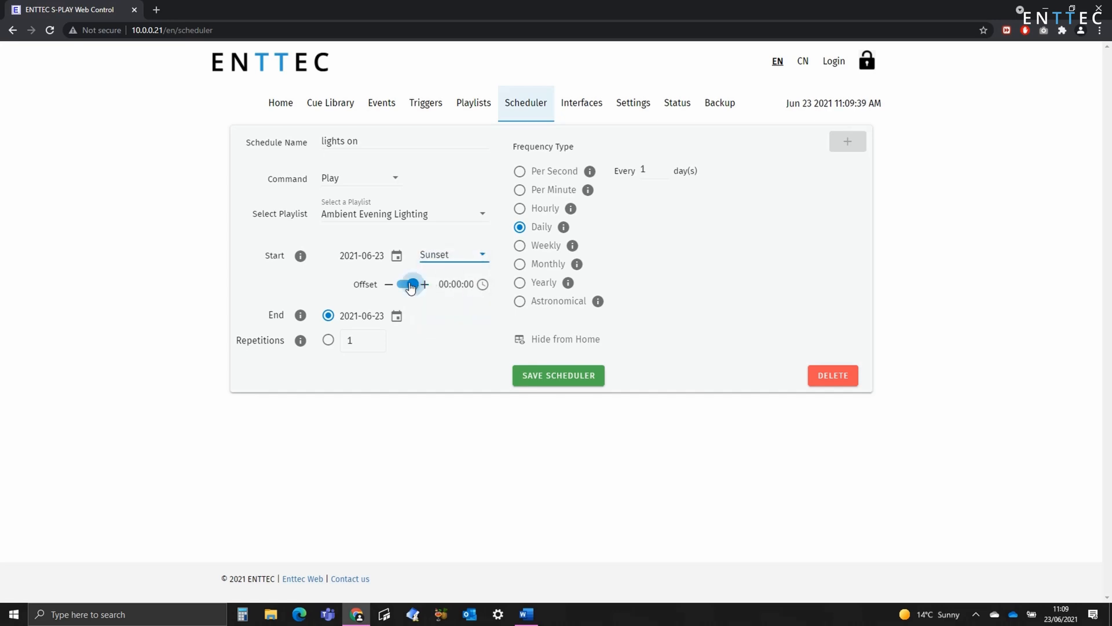
{"action": "left_click", "coordinate": [410, 284]}
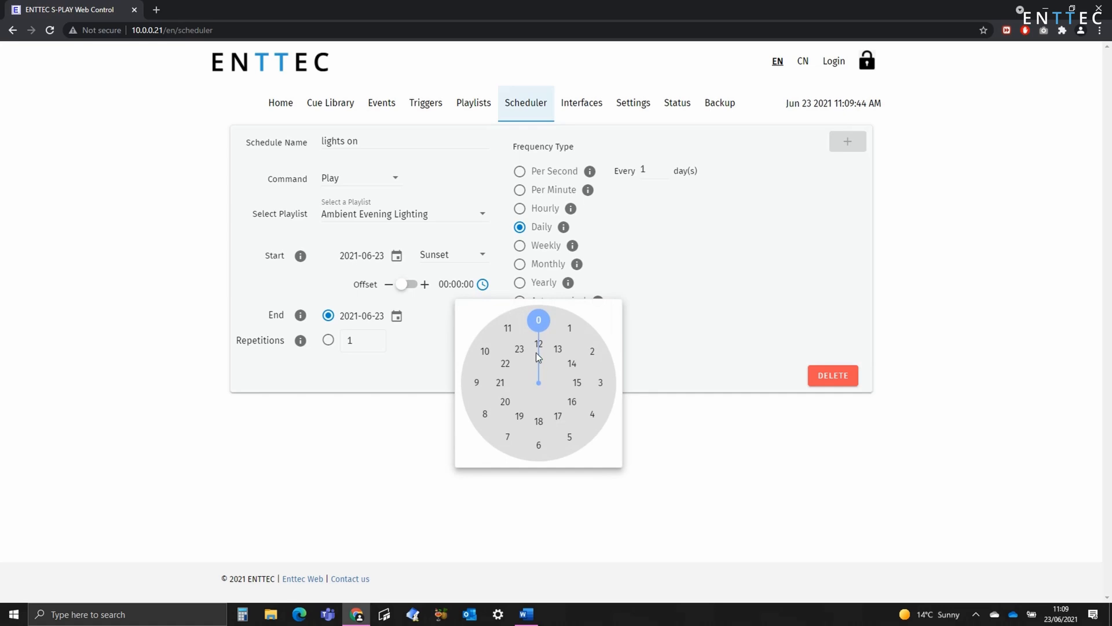
{"action": "left_click", "coordinate": [538, 319]}
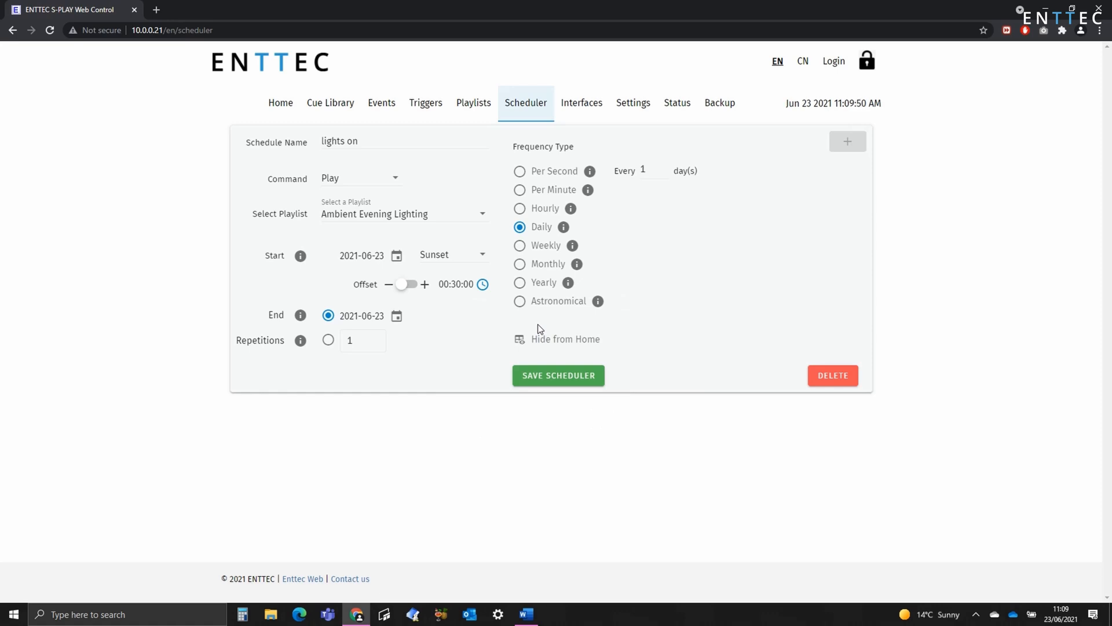
{"action": "mouse_move", "coordinate": [487, 326]}
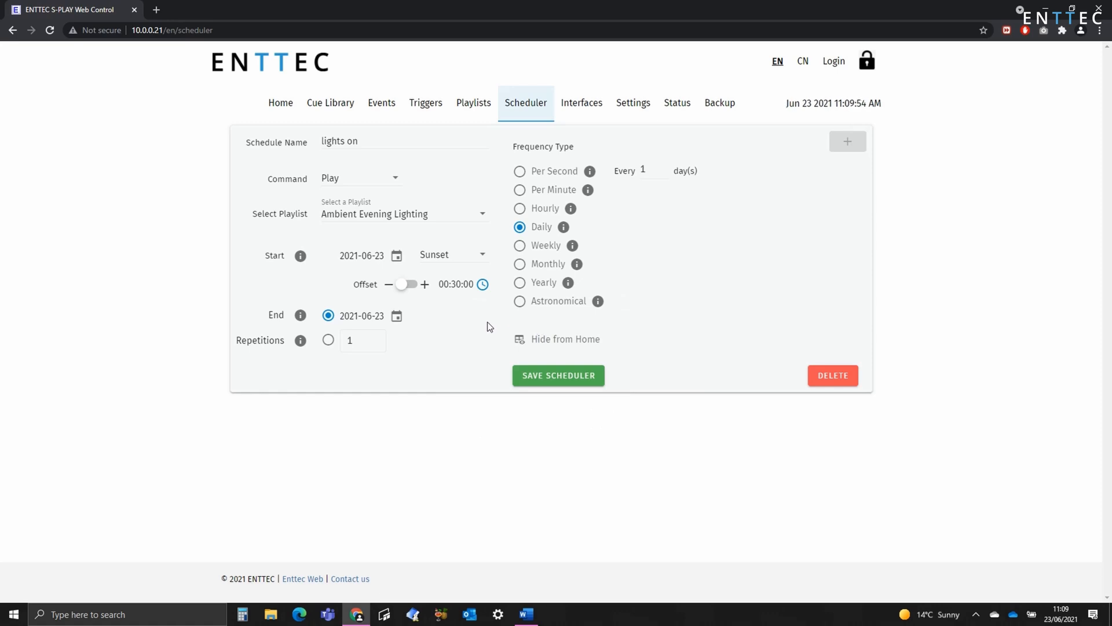
{"action": "mouse_move", "coordinate": [396, 341]}
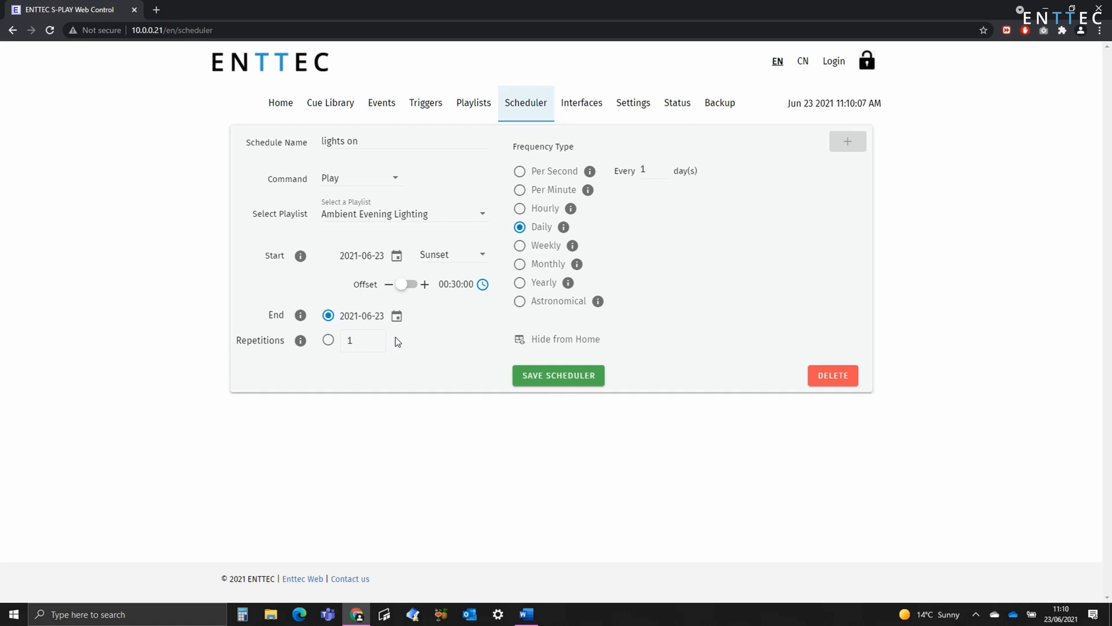
Set Frequency Type to Per Second, repeating every 1 second
{"action": "left_click", "coordinate": [328, 340]}
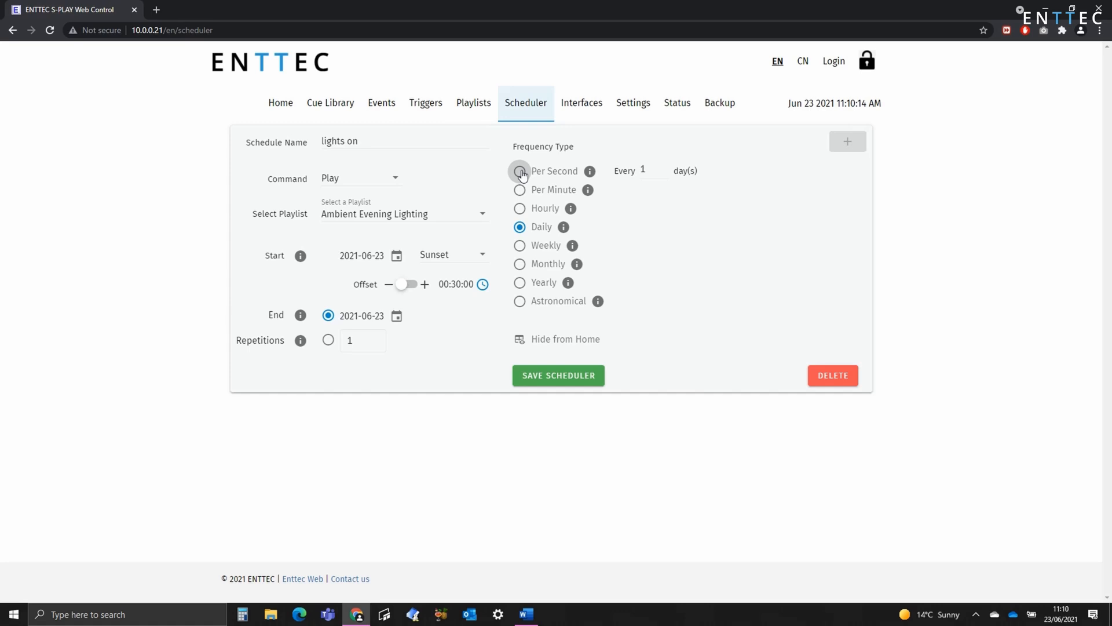
{"action": "left_click", "coordinate": [519, 171]}
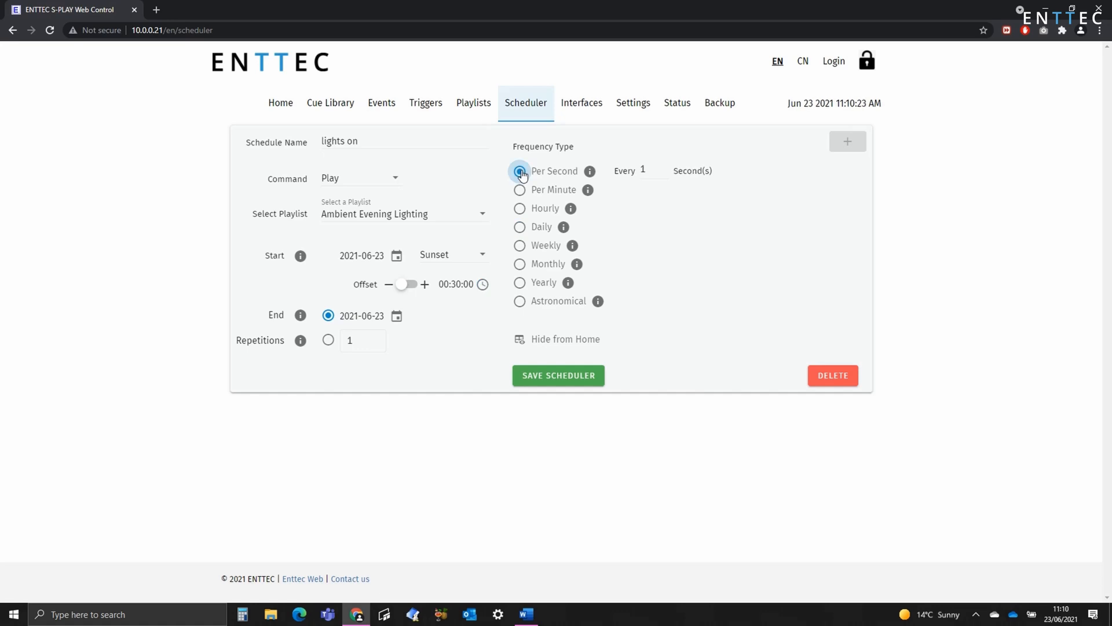
{"action": "left_click", "coordinate": [647, 170]}
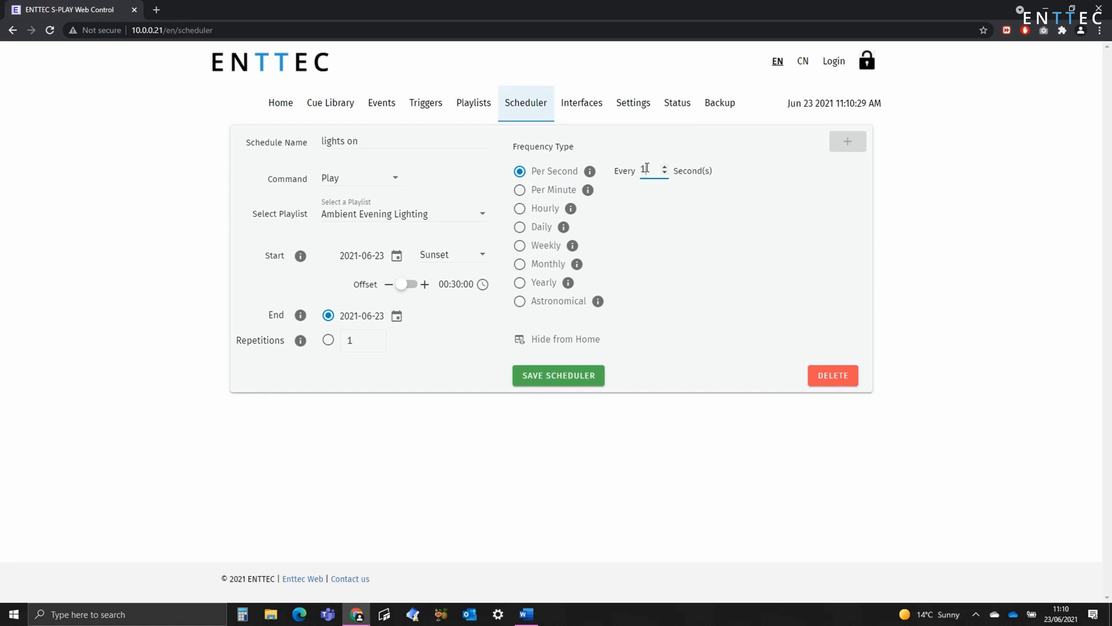
Switch to Weekly, tick all seven days including Sunday and Wednesday, and enable Hide from Home
{"action": "left_click", "coordinate": [521, 245]}
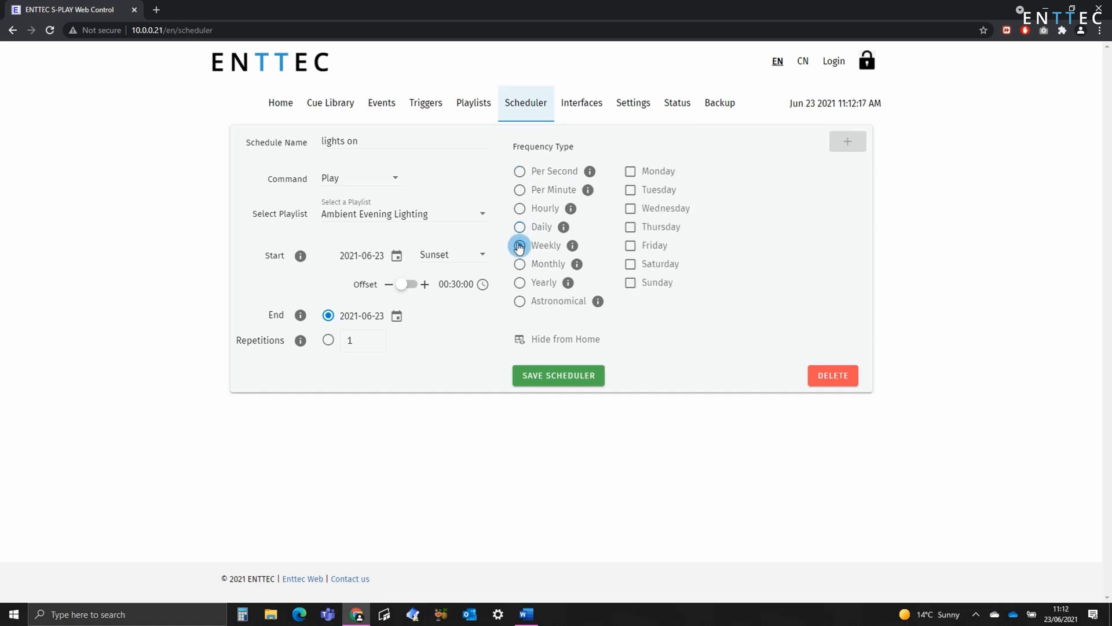
{"action": "left_click", "coordinate": [521, 244]}
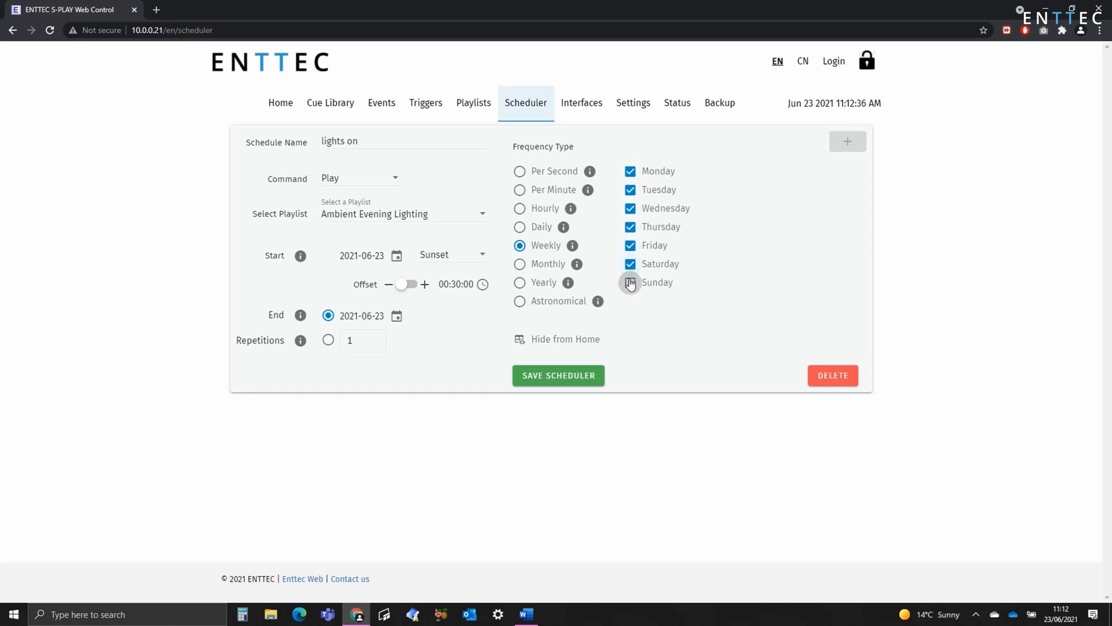
{"action": "left_click", "coordinate": [630, 282]}
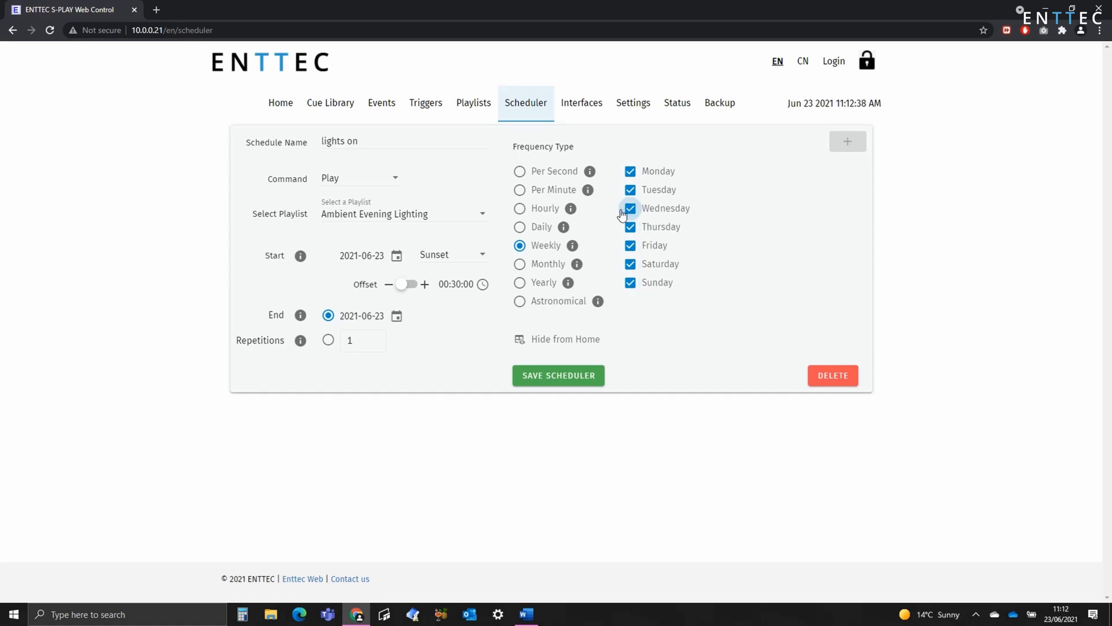
{"action": "left_click", "coordinate": [630, 208]}
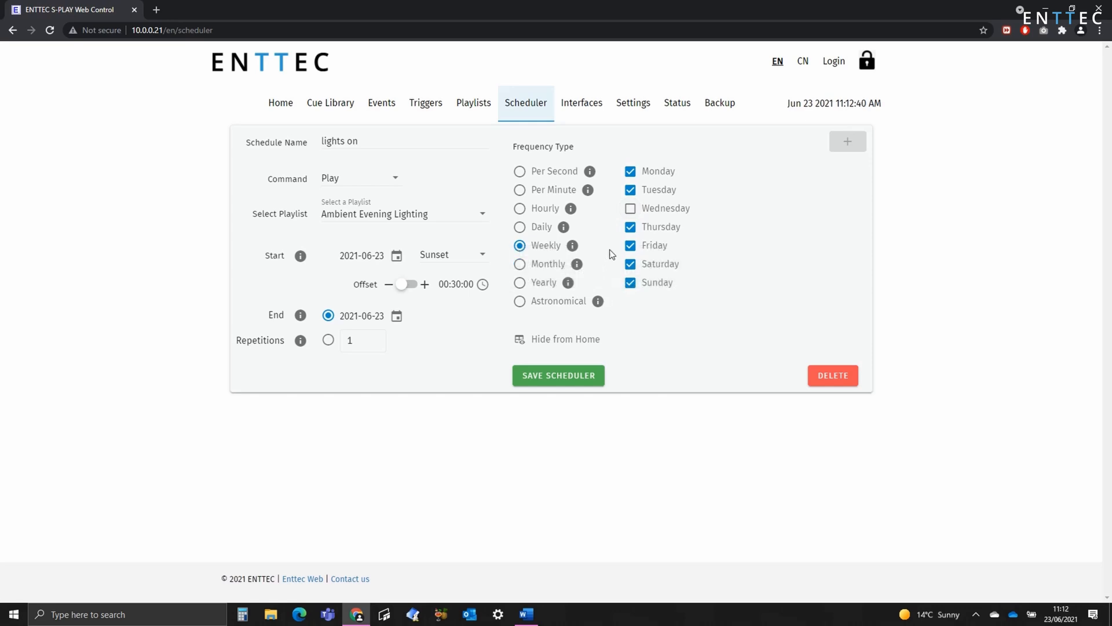
{"action": "left_click", "coordinate": [630, 208]}
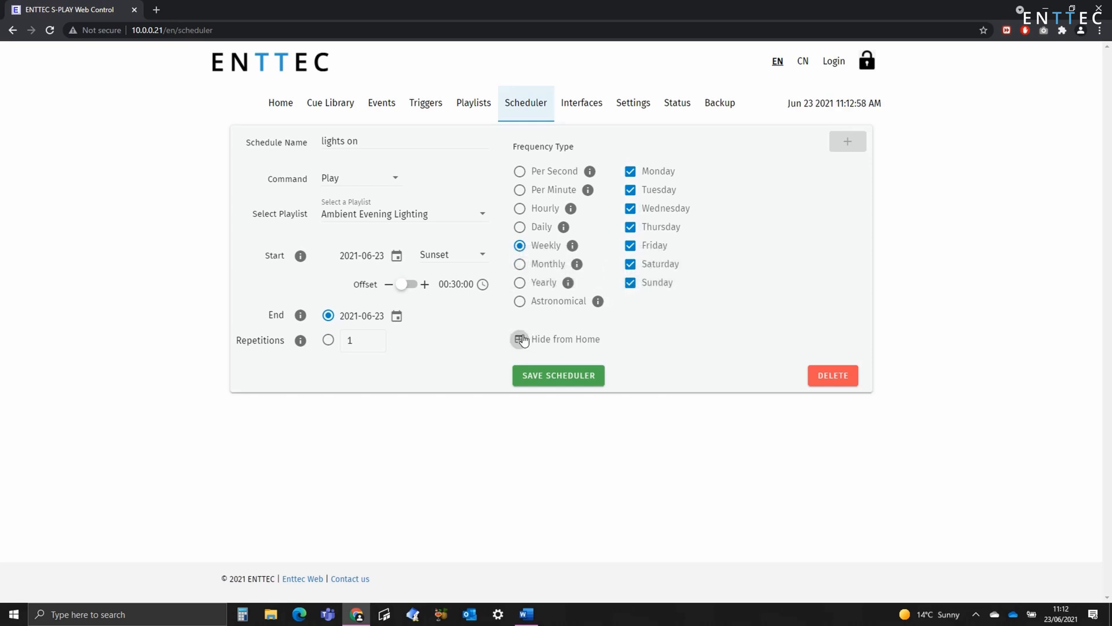
{"action": "left_click", "coordinate": [519, 339]}
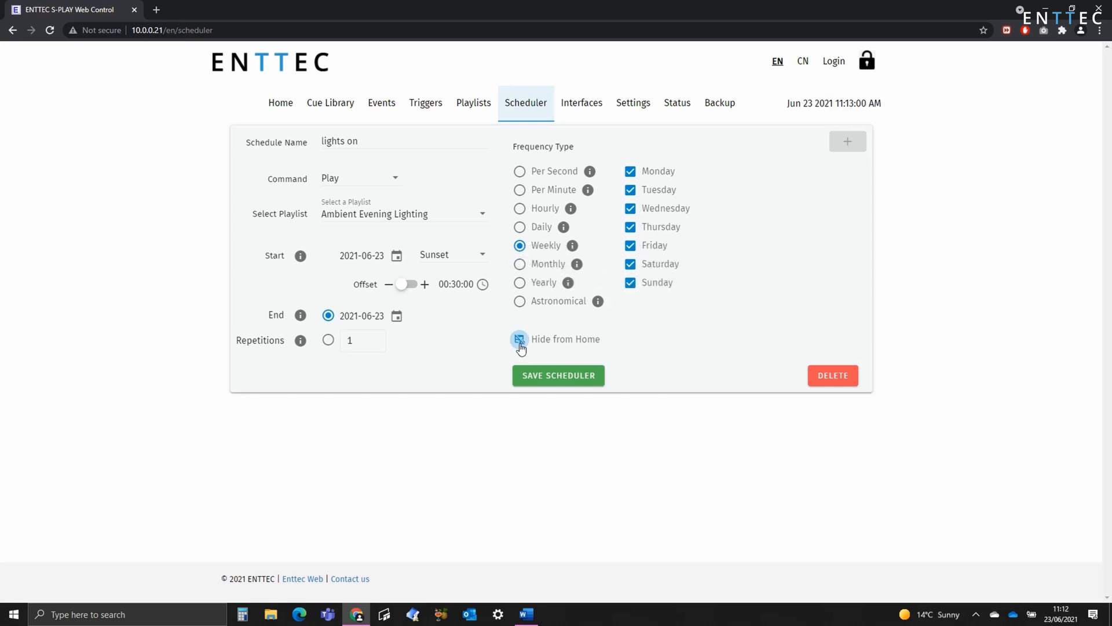
{"action": "left_click", "coordinate": [519, 338]}
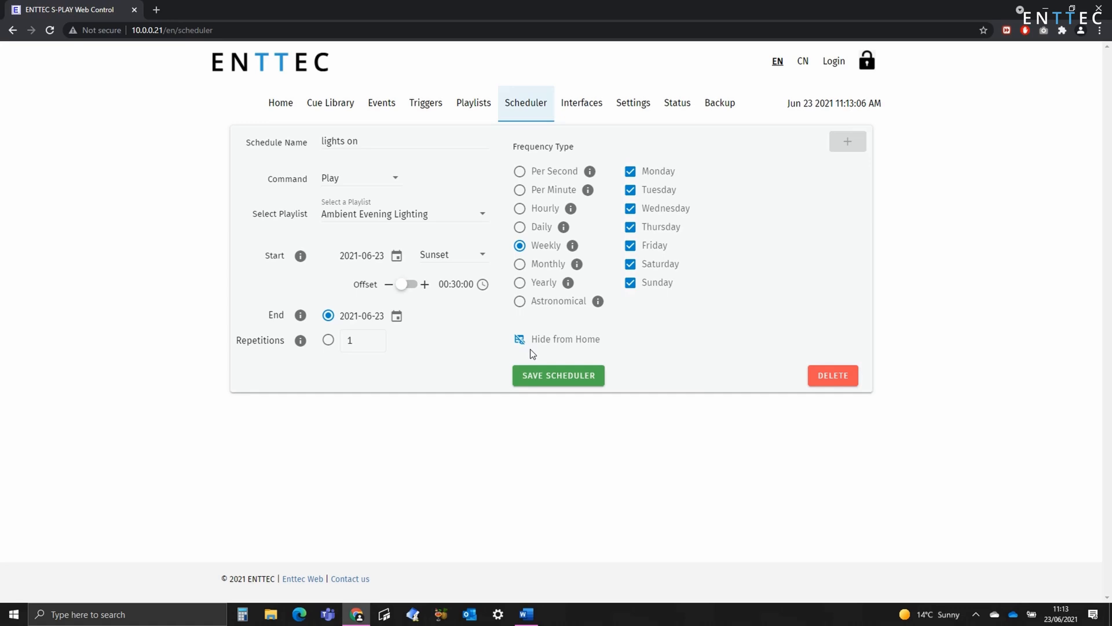
Save 'lights on', now listed active weekly at sunset +00:30:00 with Ambient Evening Lighting
{"action": "left_click", "coordinate": [558, 375]}
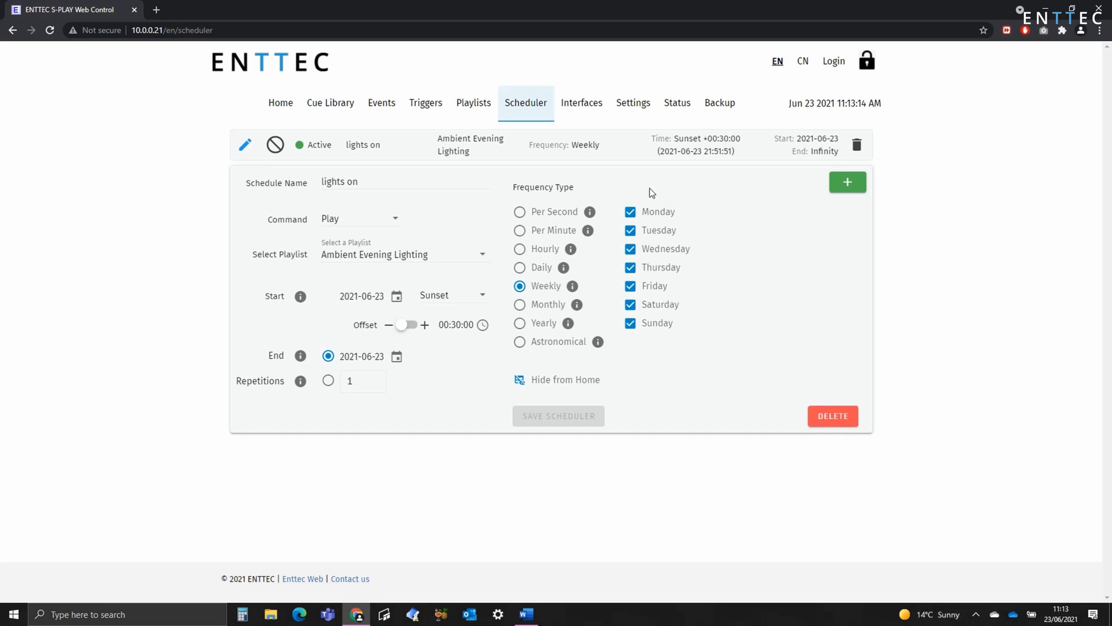
{"action": "mouse_move", "coordinate": [241, 174]}
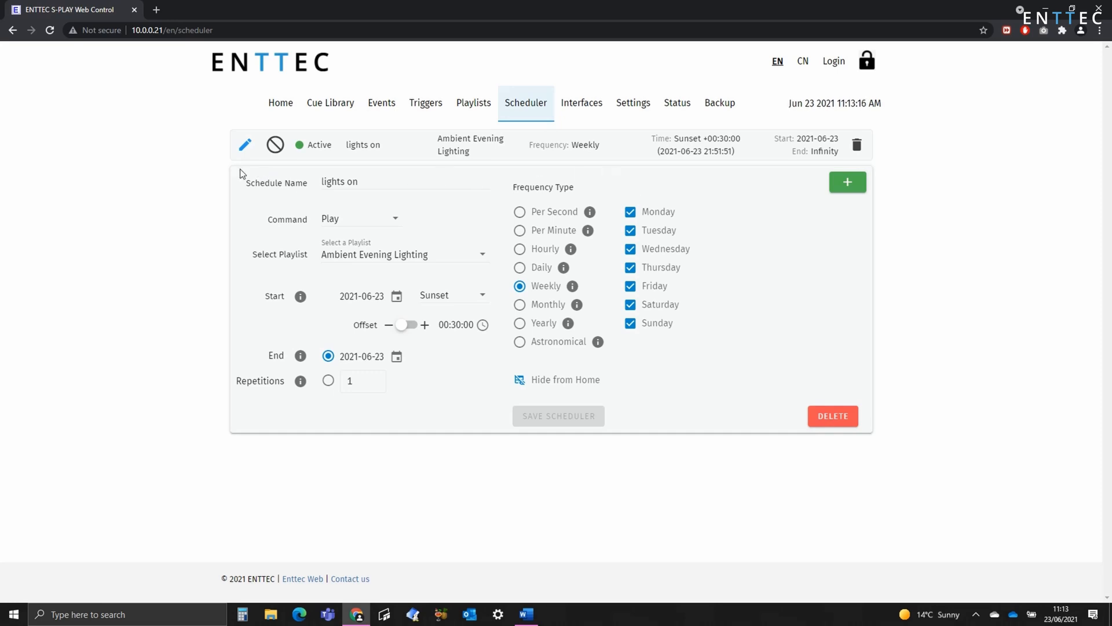
{"action": "mouse_move", "coordinate": [299, 174]}
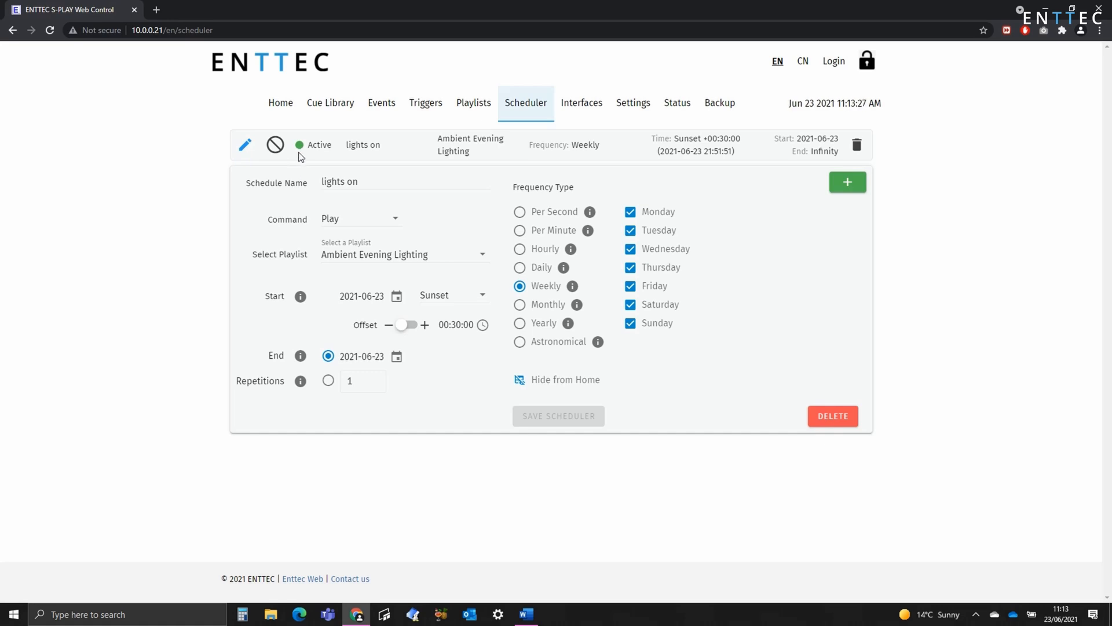
{"action": "mouse_move", "coordinate": [329, 401]}
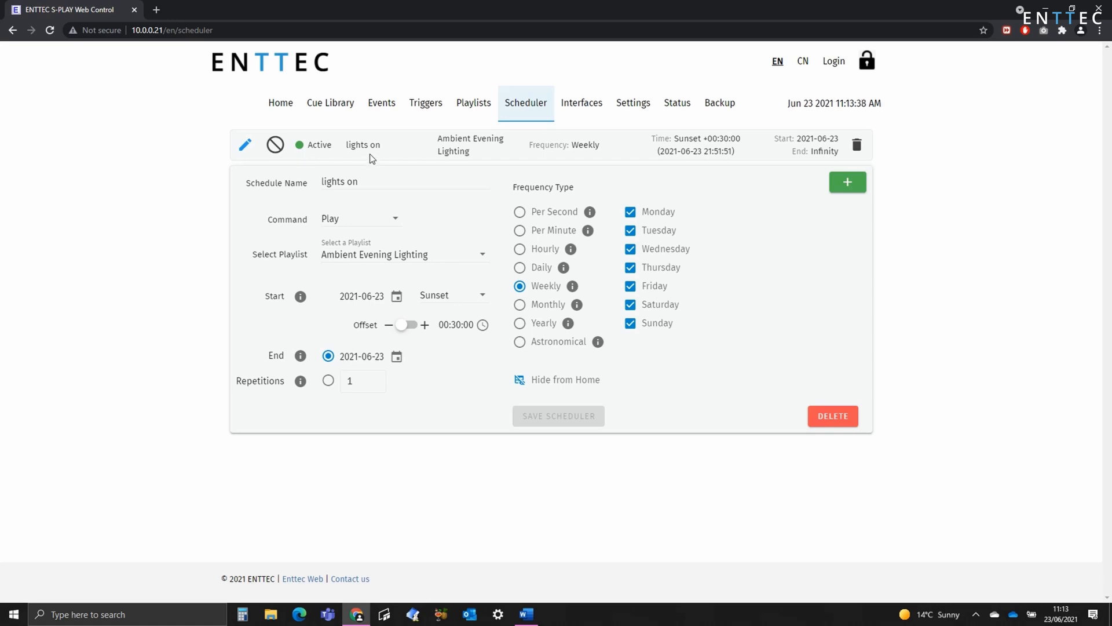
{"action": "mouse_move", "coordinate": [450, 151]}
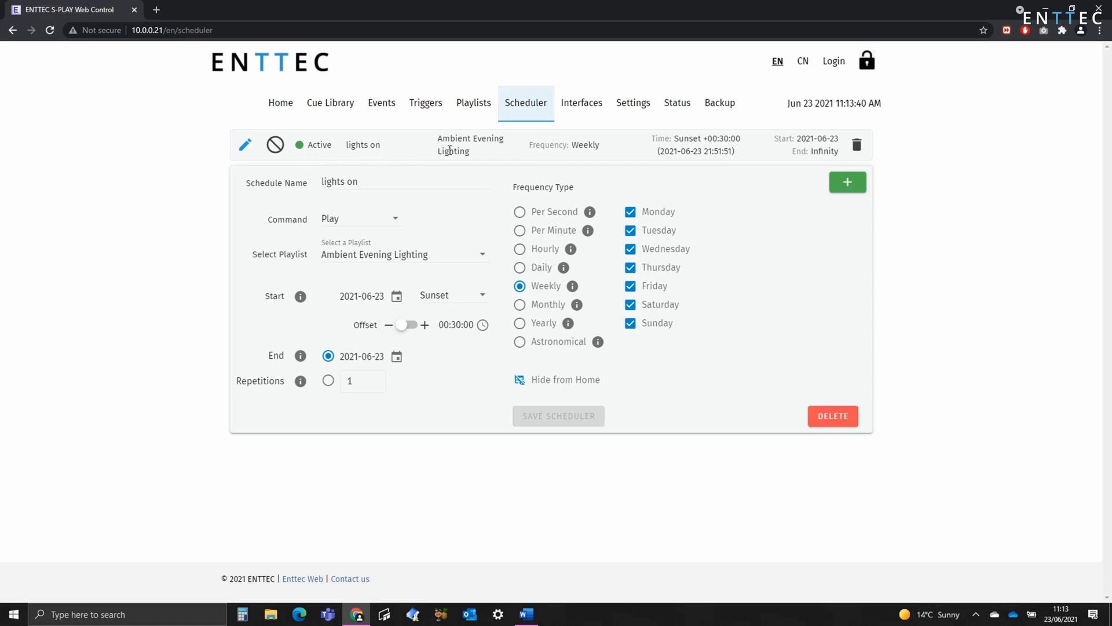
{"action": "mouse_move", "coordinate": [566, 157]}
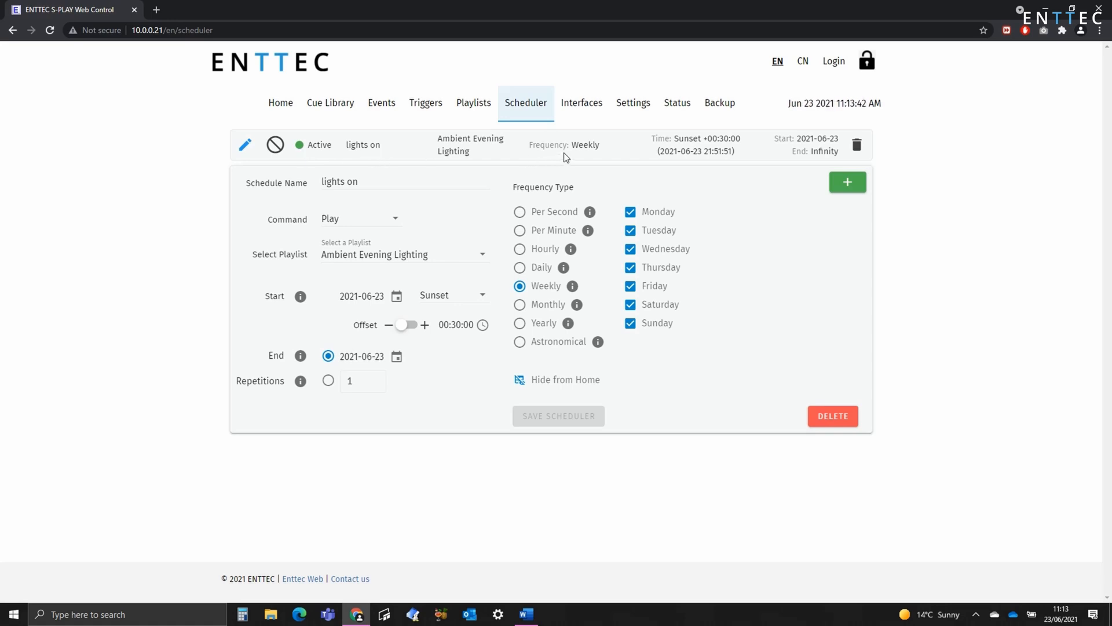
{"action": "mouse_move", "coordinate": [703, 149]}
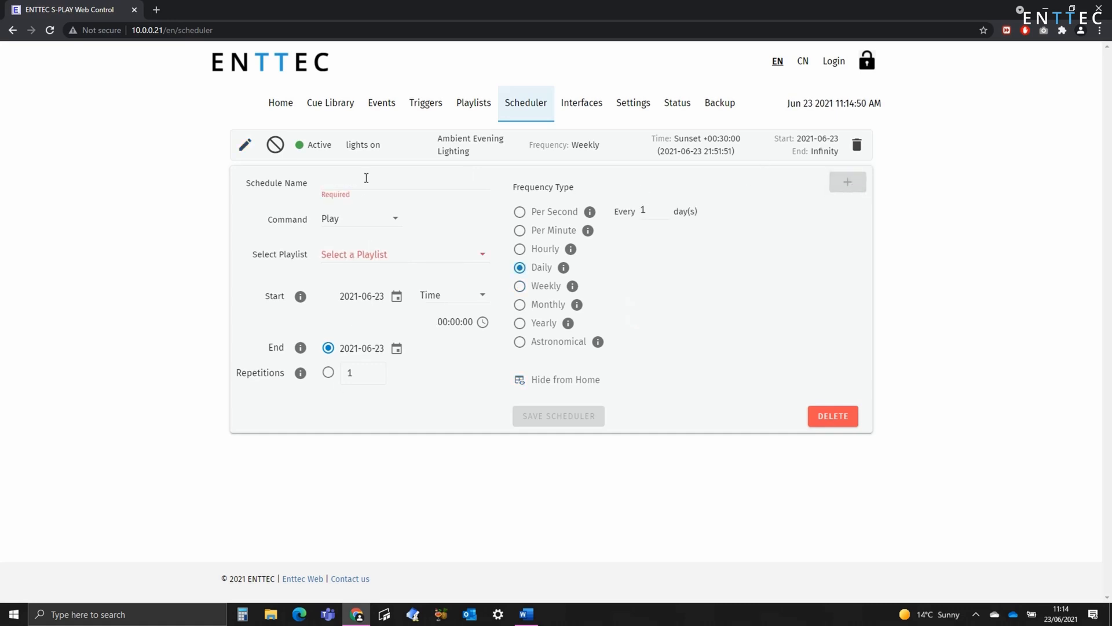
Name the schedule 'lights off', set Command to Stop, playlist Ambient Evening Lighting, start at Sunrise
{"action": "type", "text": "lights off"}
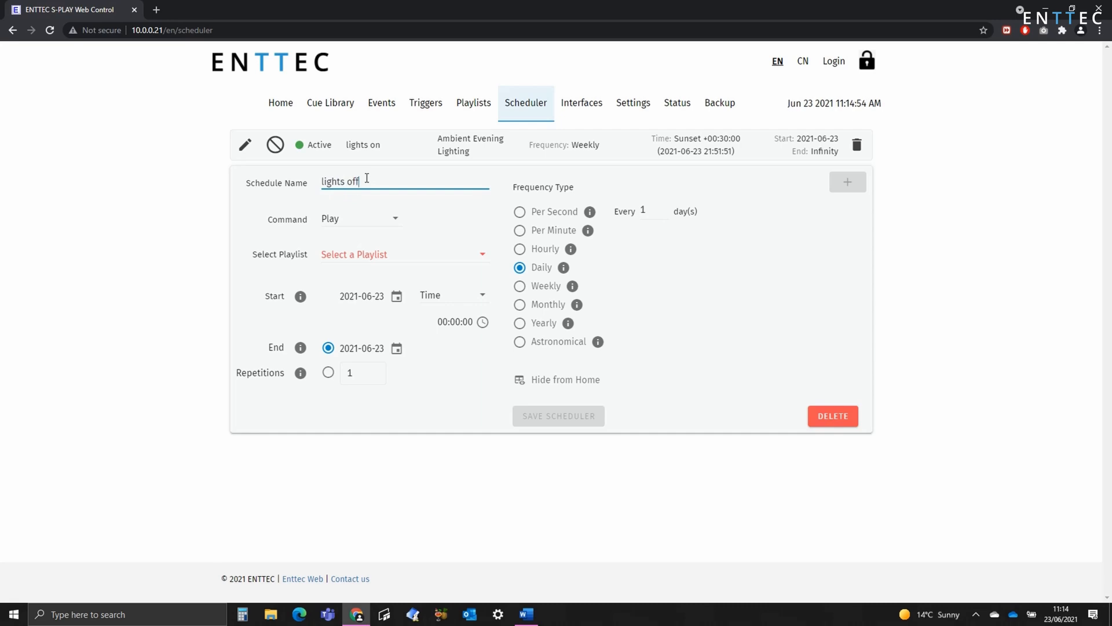
{"action": "left_click", "coordinate": [360, 218]}
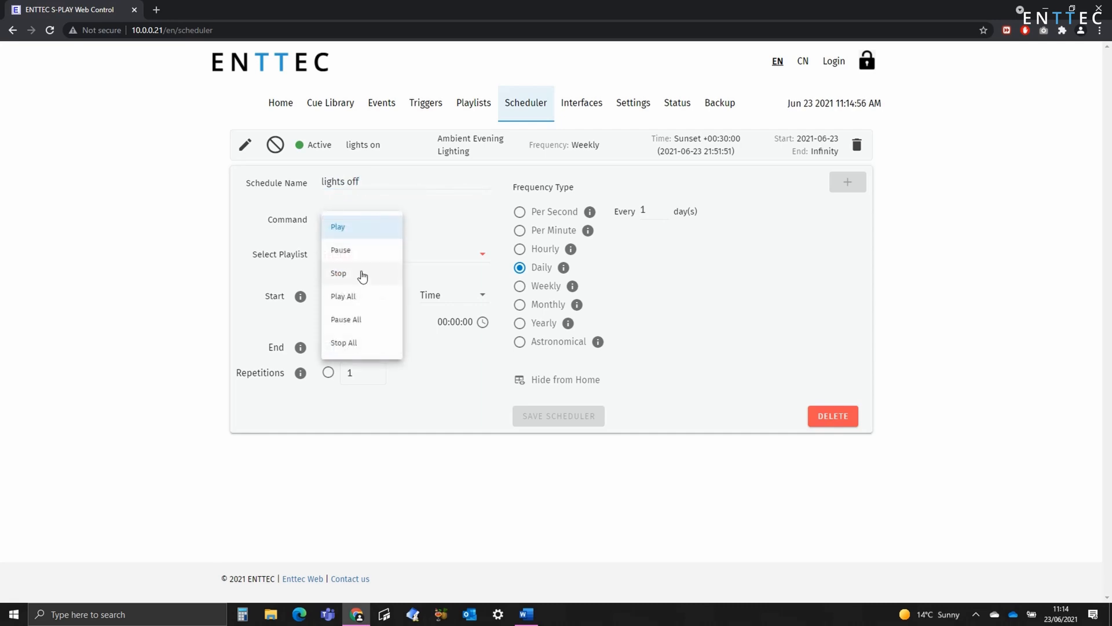
{"action": "left_click", "coordinate": [338, 274]}
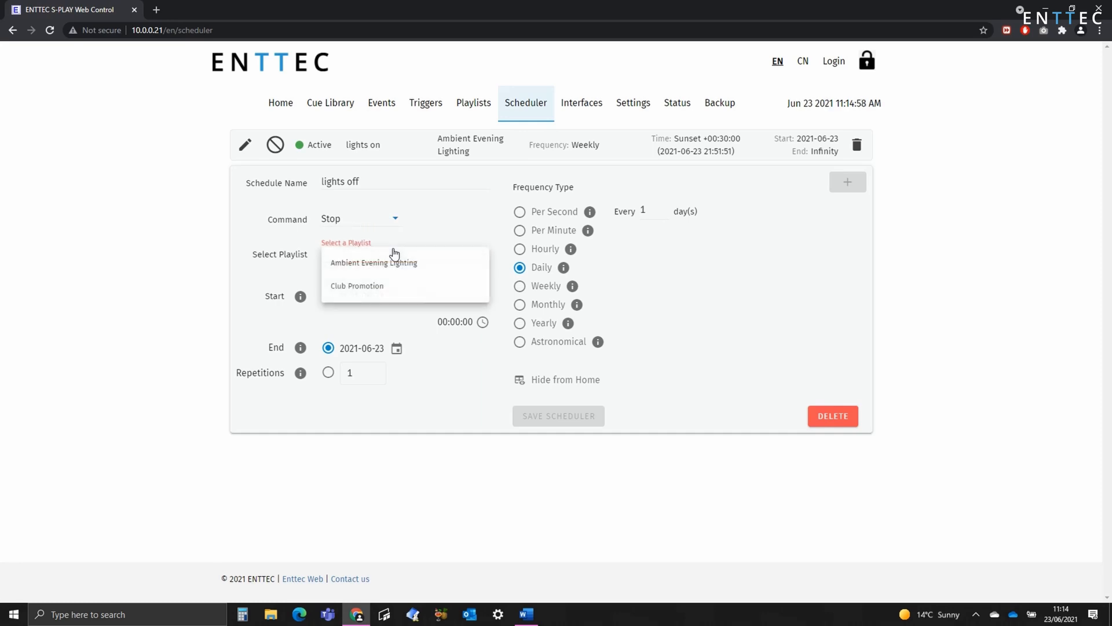
{"action": "left_click", "coordinate": [373, 262]}
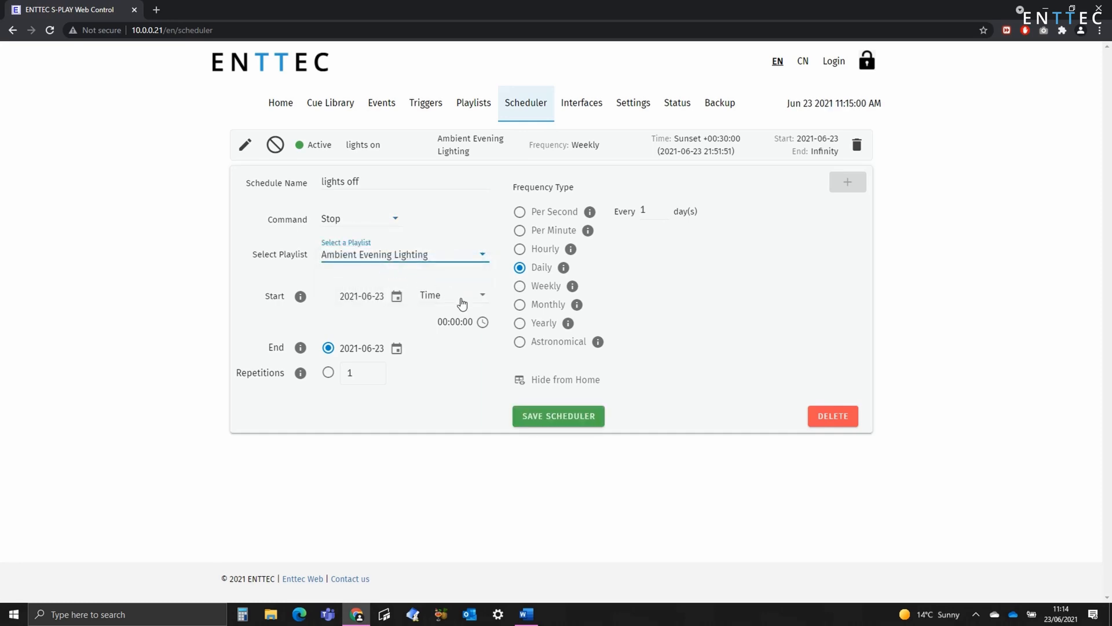
{"action": "left_click", "coordinate": [454, 296]}
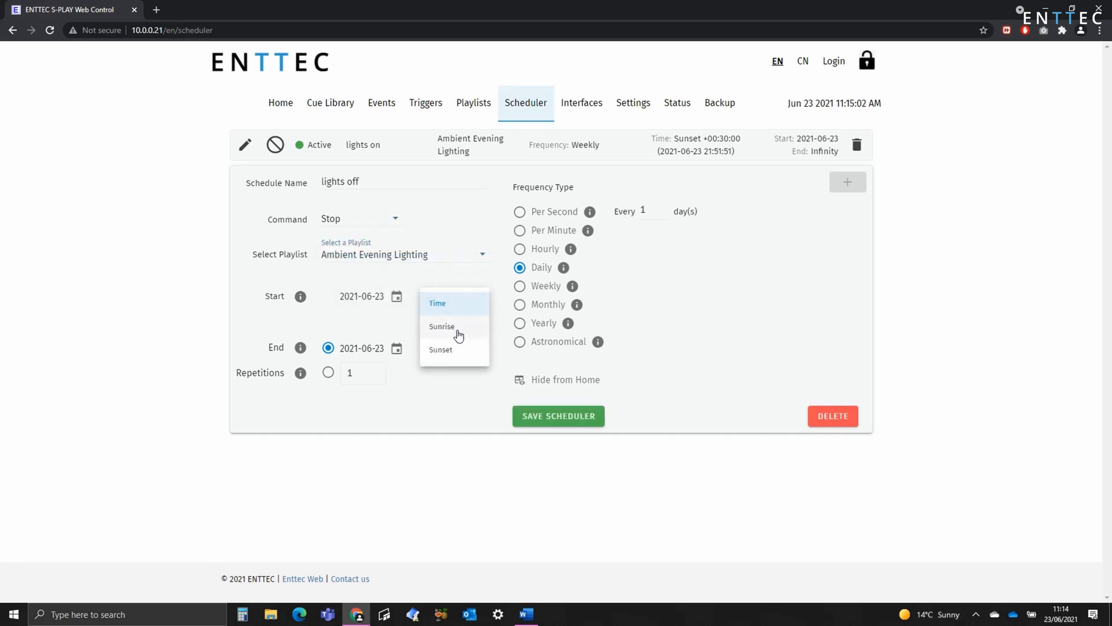
{"action": "left_click", "coordinate": [441, 326]}
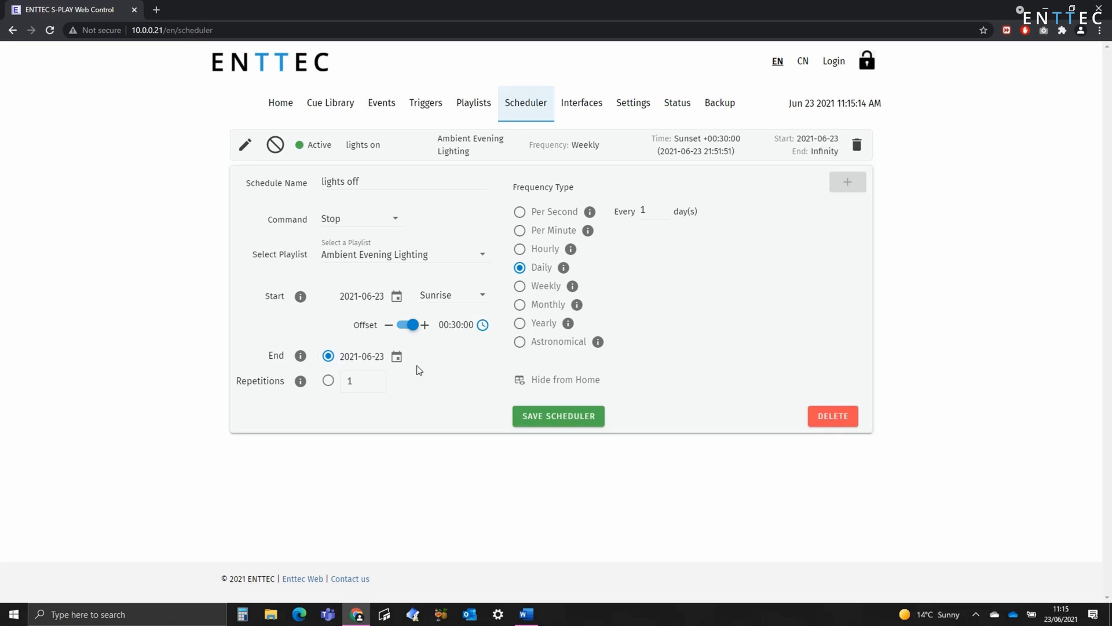
{"action": "mouse_move", "coordinate": [417, 363]}
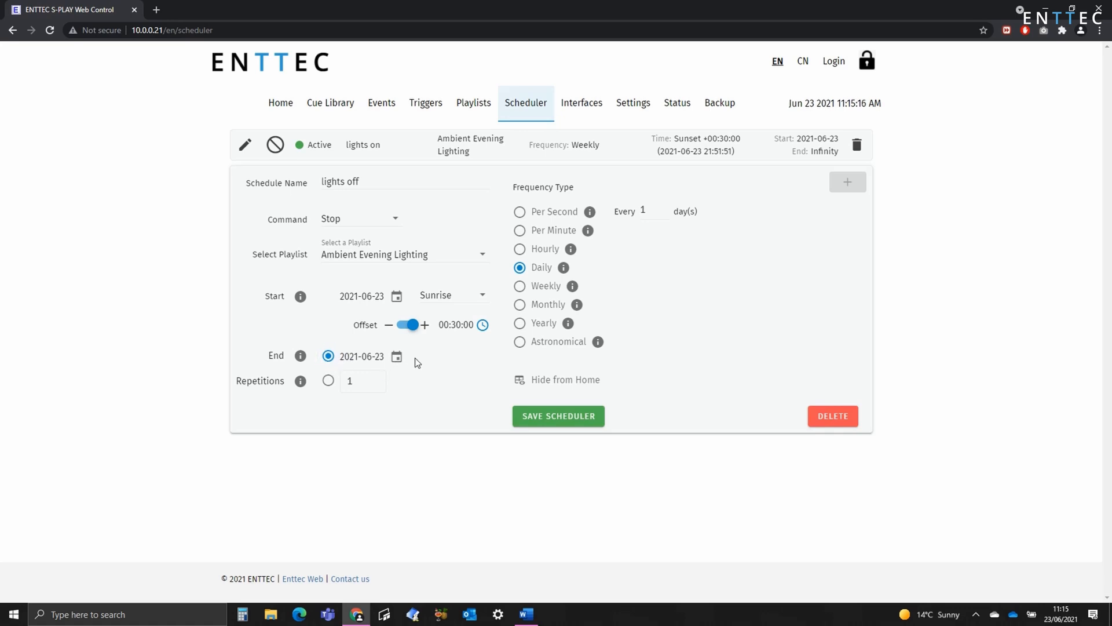
Set Weekly frequency, tick Wednesday and Saturday to cover all days, and enable Hide from Home
{"action": "left_click", "coordinate": [519, 285]}
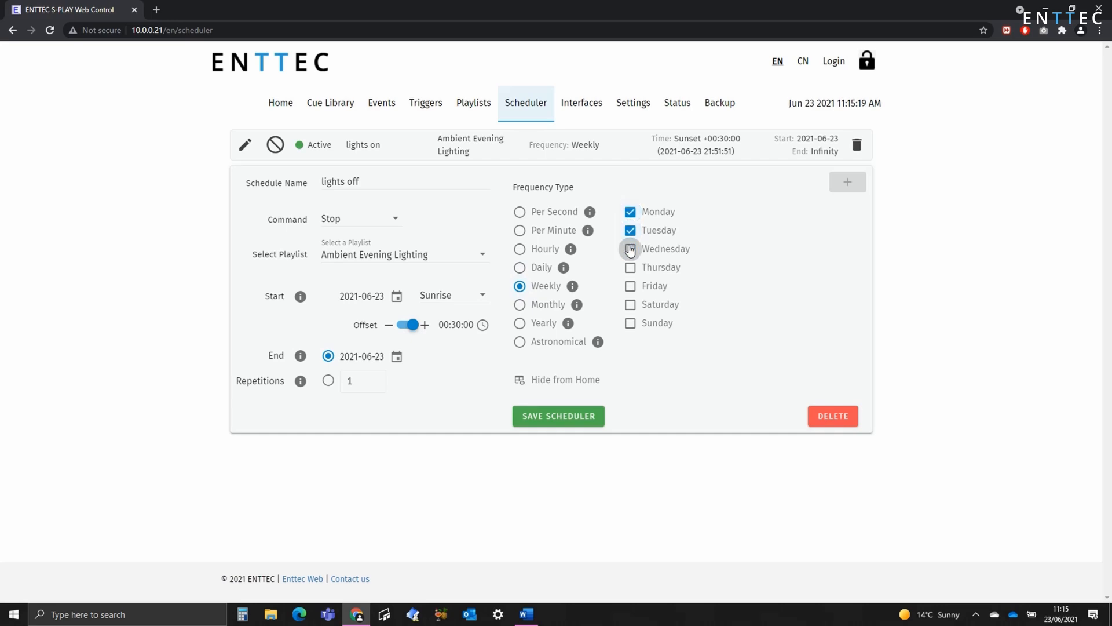
{"action": "left_click", "coordinate": [630, 249]}
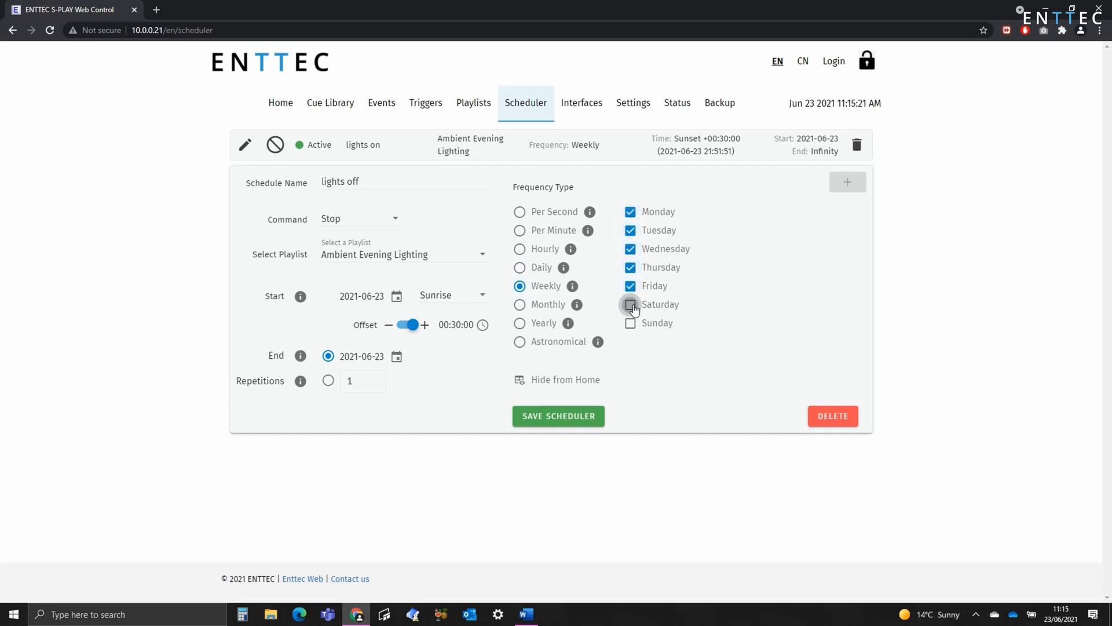
{"action": "left_click", "coordinate": [631, 304]}
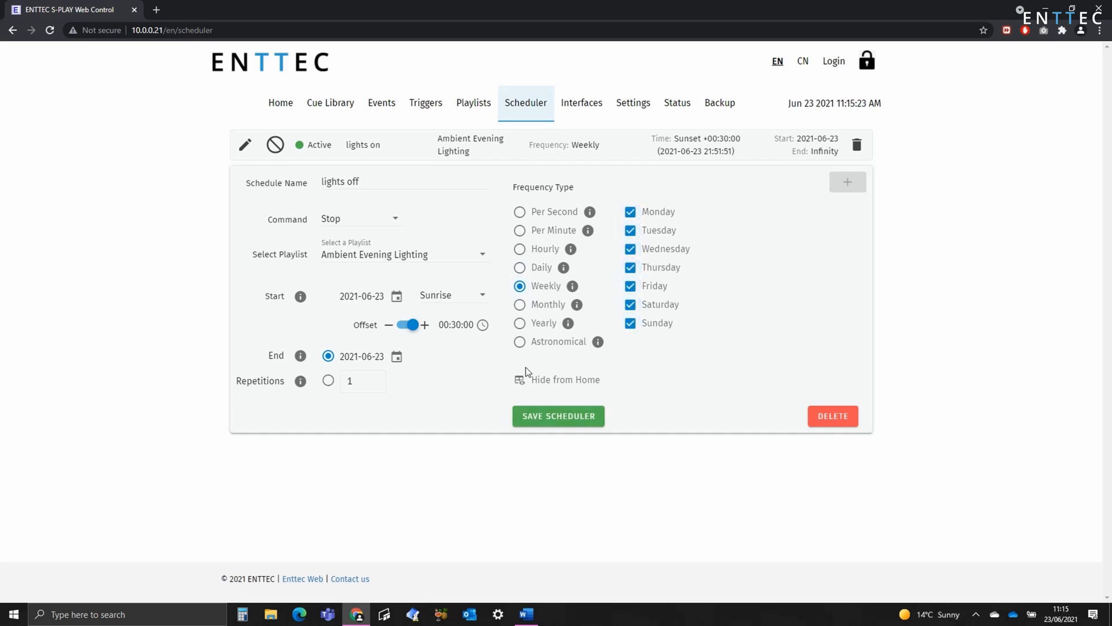
{"action": "left_click", "coordinate": [558, 416]}
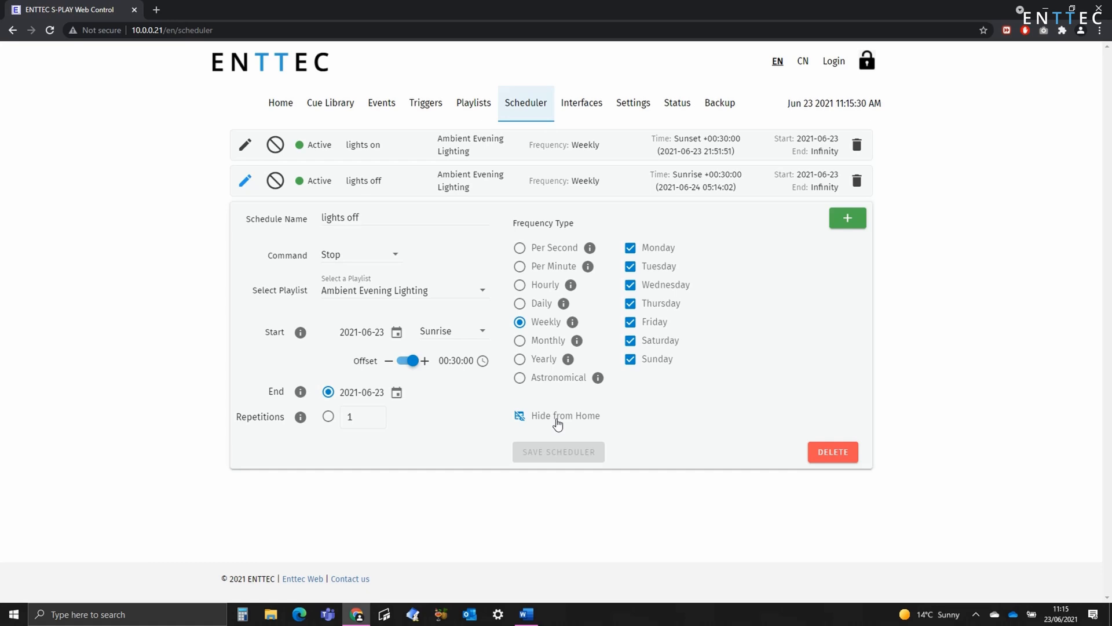
{"action": "mouse_move", "coordinate": [544, 486]}
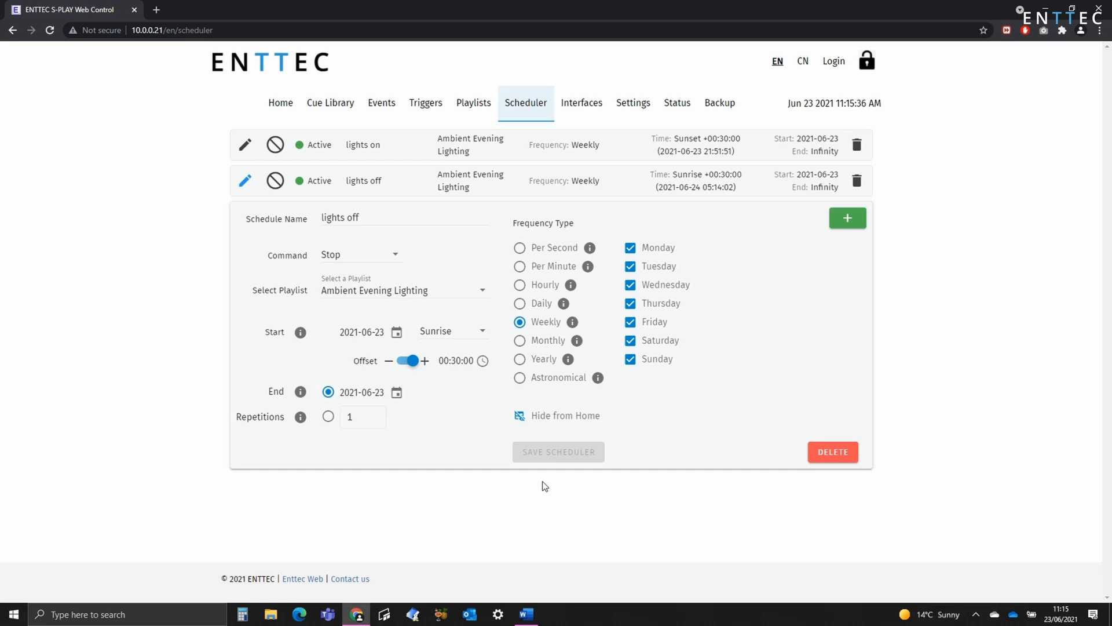
{"action": "mouse_move", "coordinate": [496, 169]}
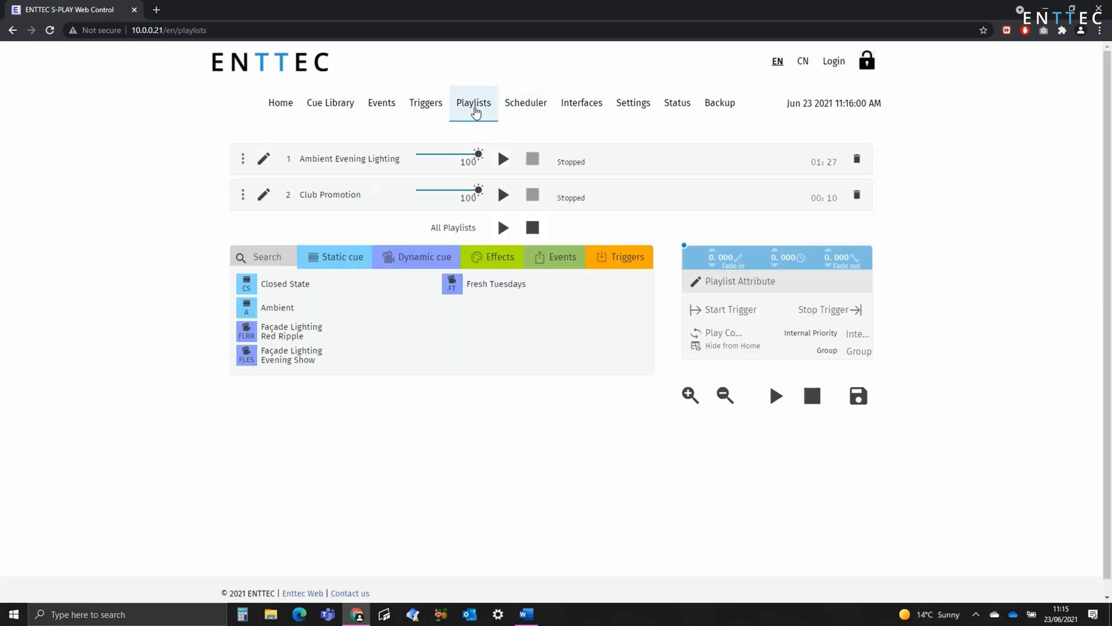
View the Ambient Evening Lighting cue timeline, then go back to the schedules list
{"action": "left_click", "coordinate": [263, 158]}
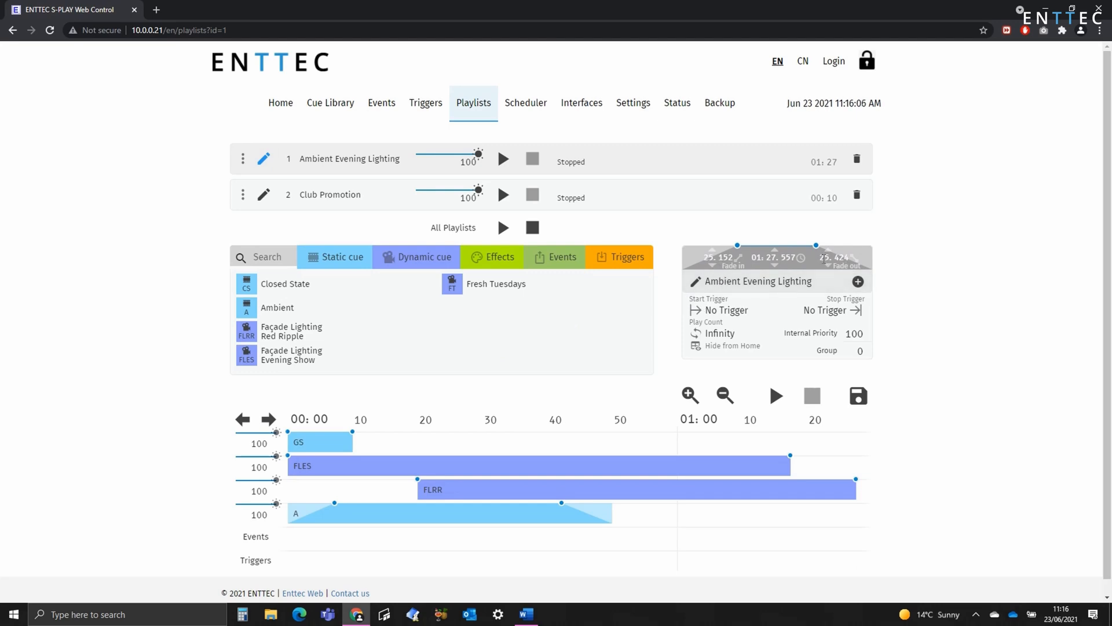
{"action": "mouse_move", "coordinate": [525, 102]}
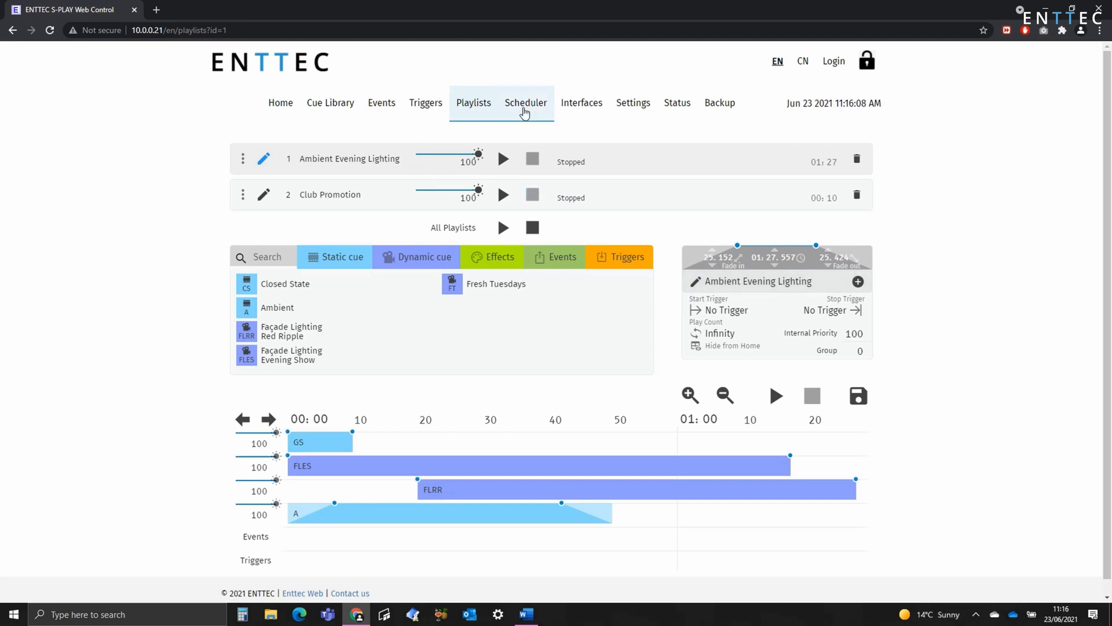
{"action": "left_click", "coordinate": [525, 103]}
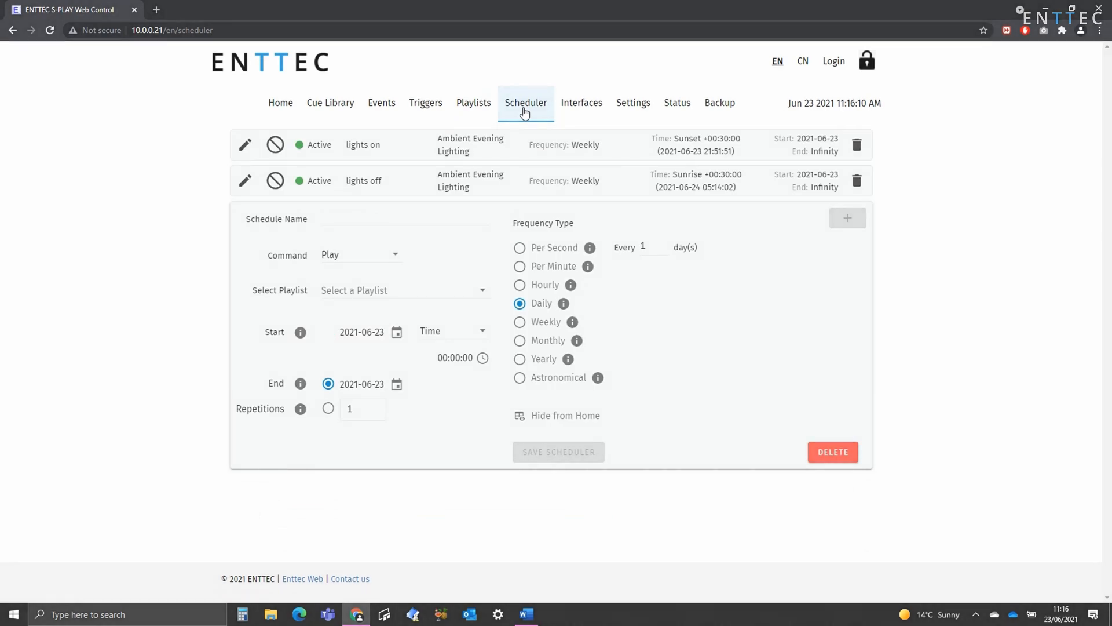